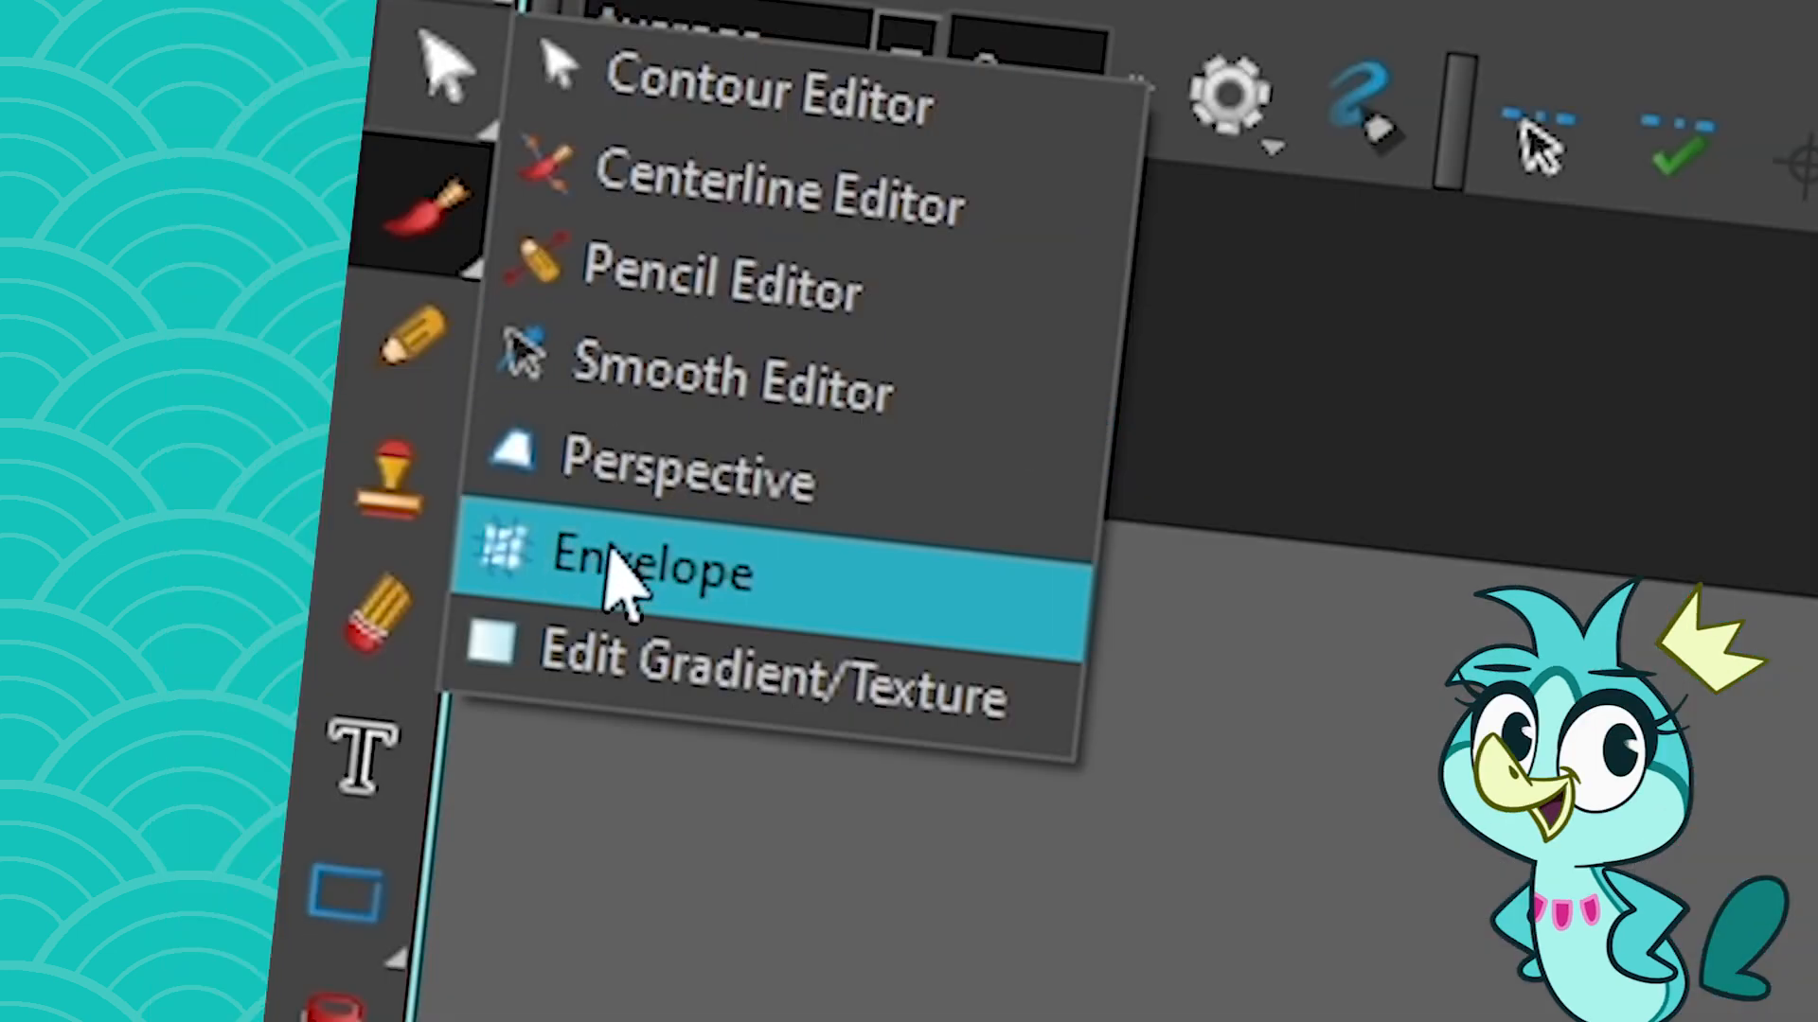
{"action": "mouse_move", "coordinate": [905, 627]}
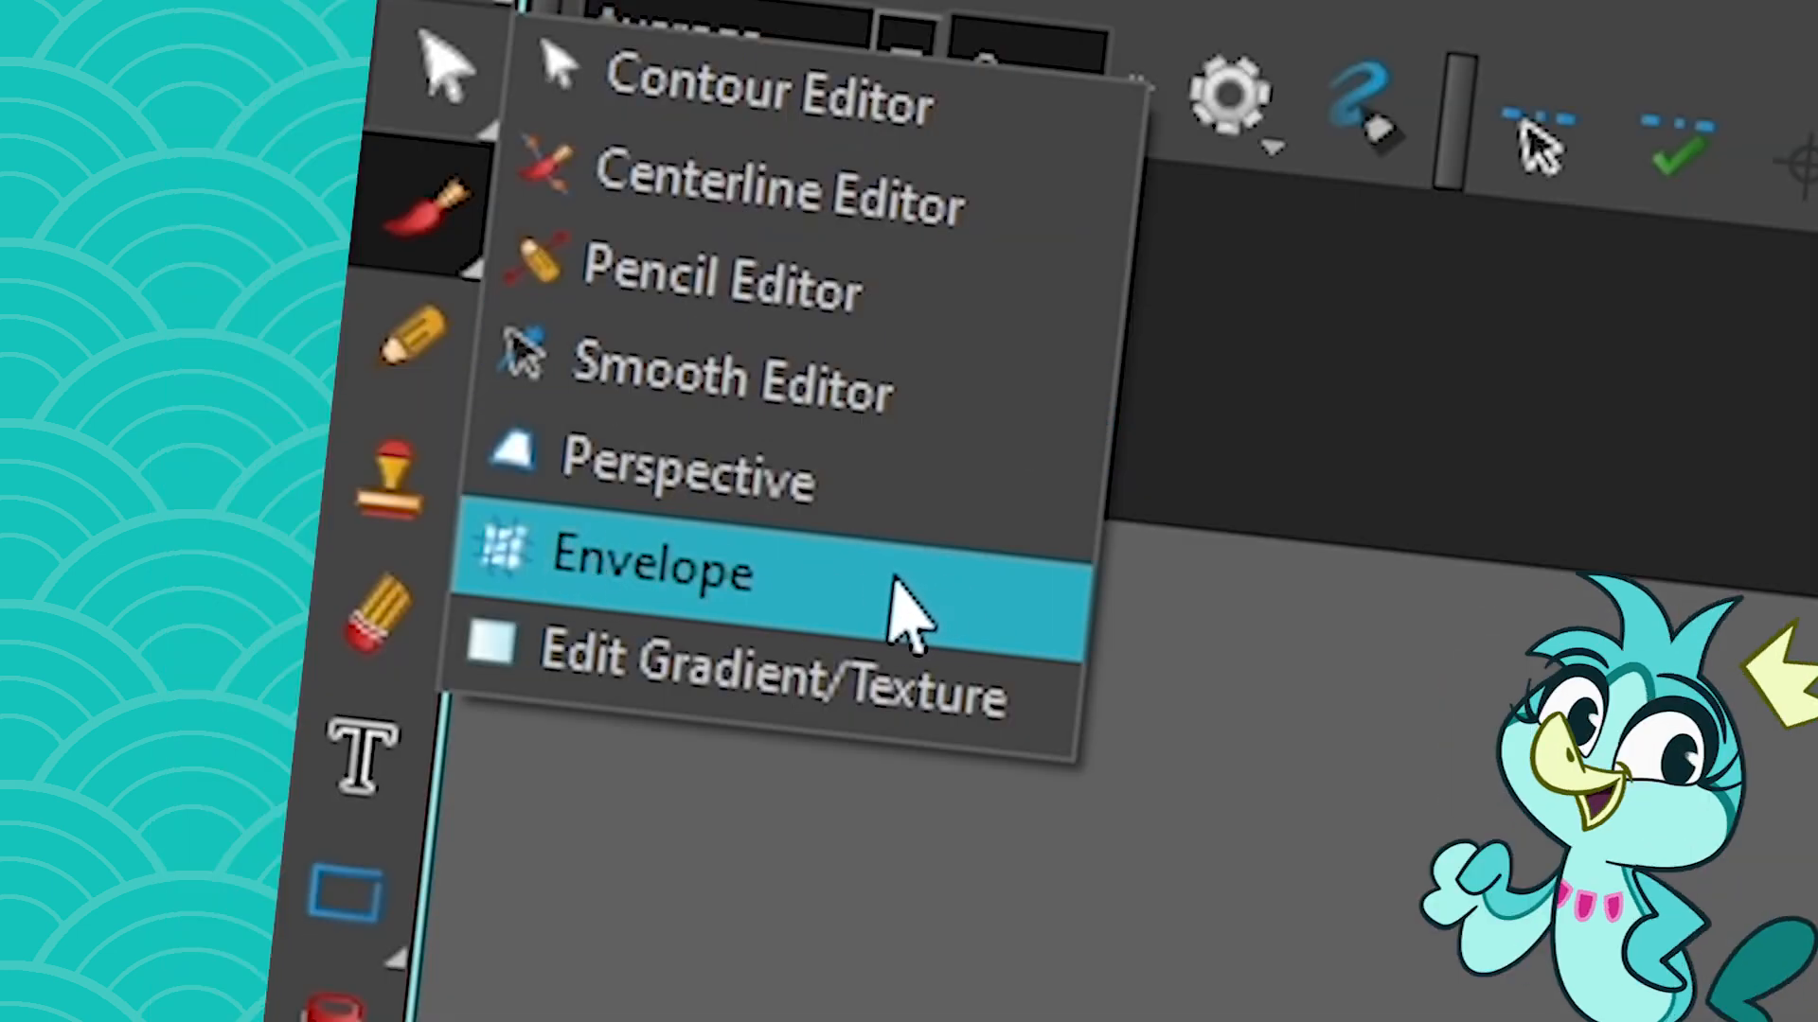
Step: Dismiss the Contour Editor tool list and return to the cat scene workspace
{"action": "left_click", "coordinate": [650, 568]}
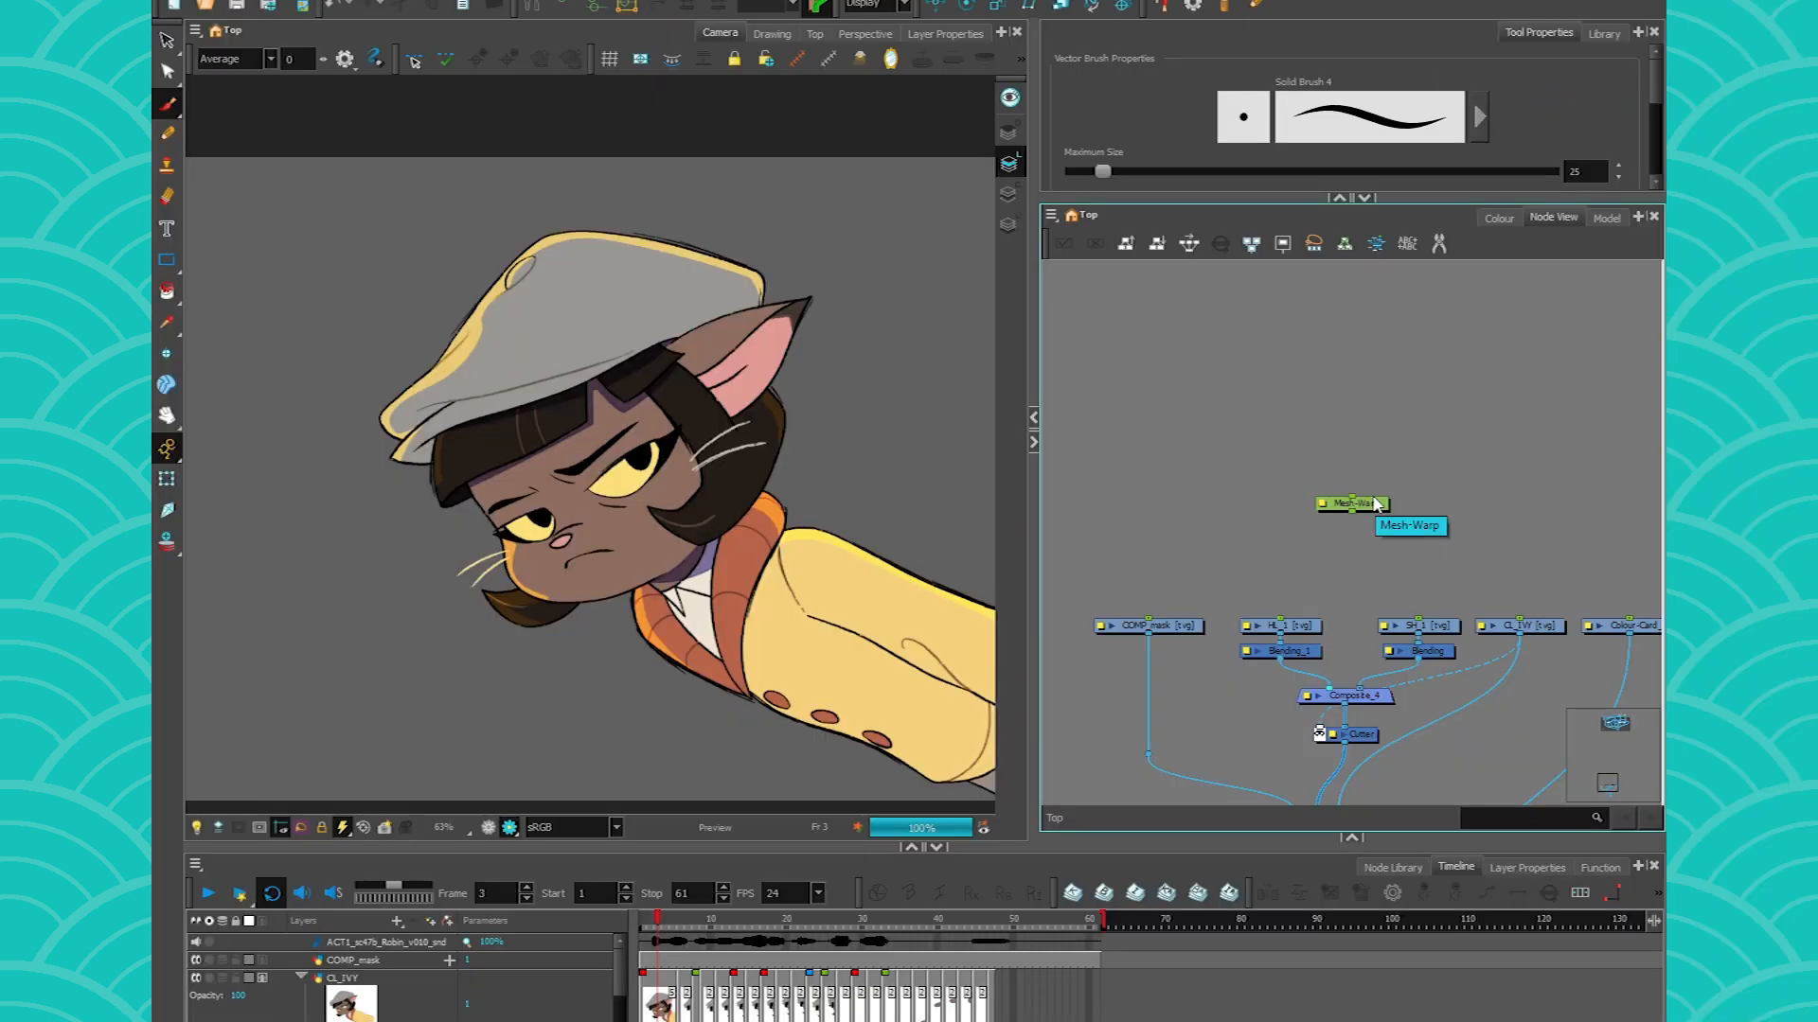
{"action": "mouse_move", "coordinate": [1263, 517]}
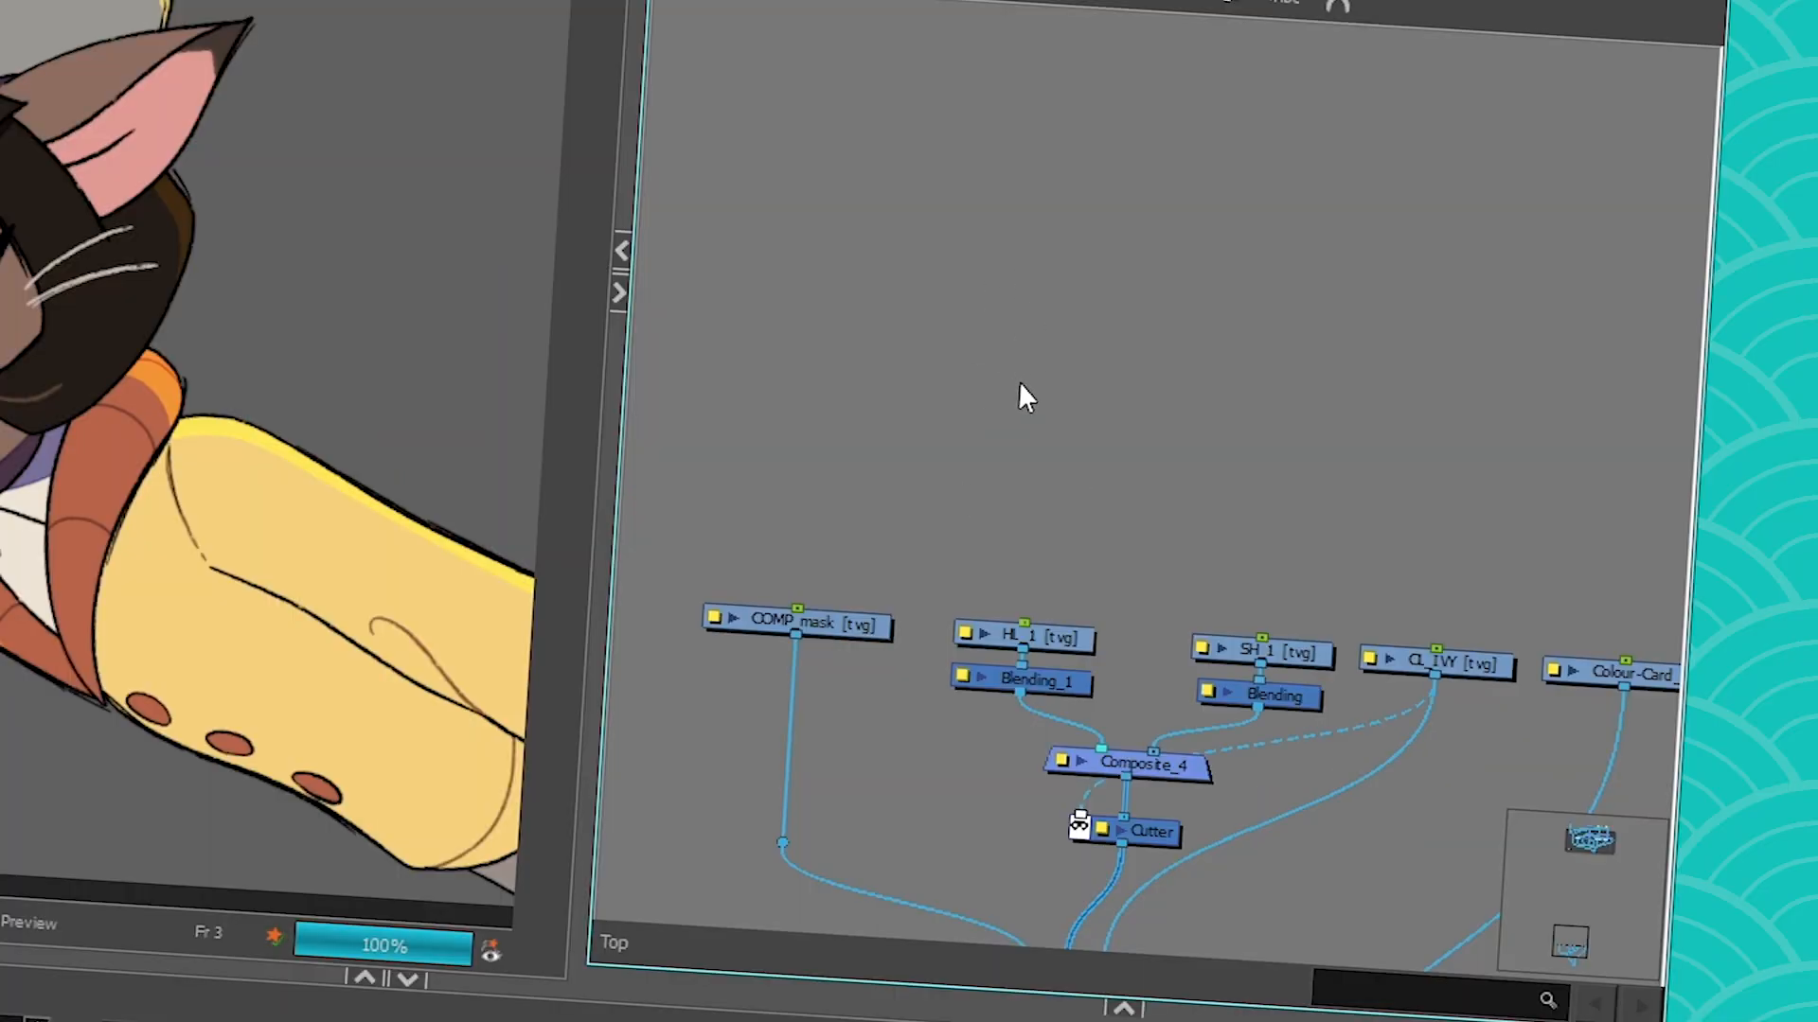
Step: Search the Node Library for 'mesh' and add a Mesh-Warp node to the node graph
{"action": "type", "text": "mesh"}
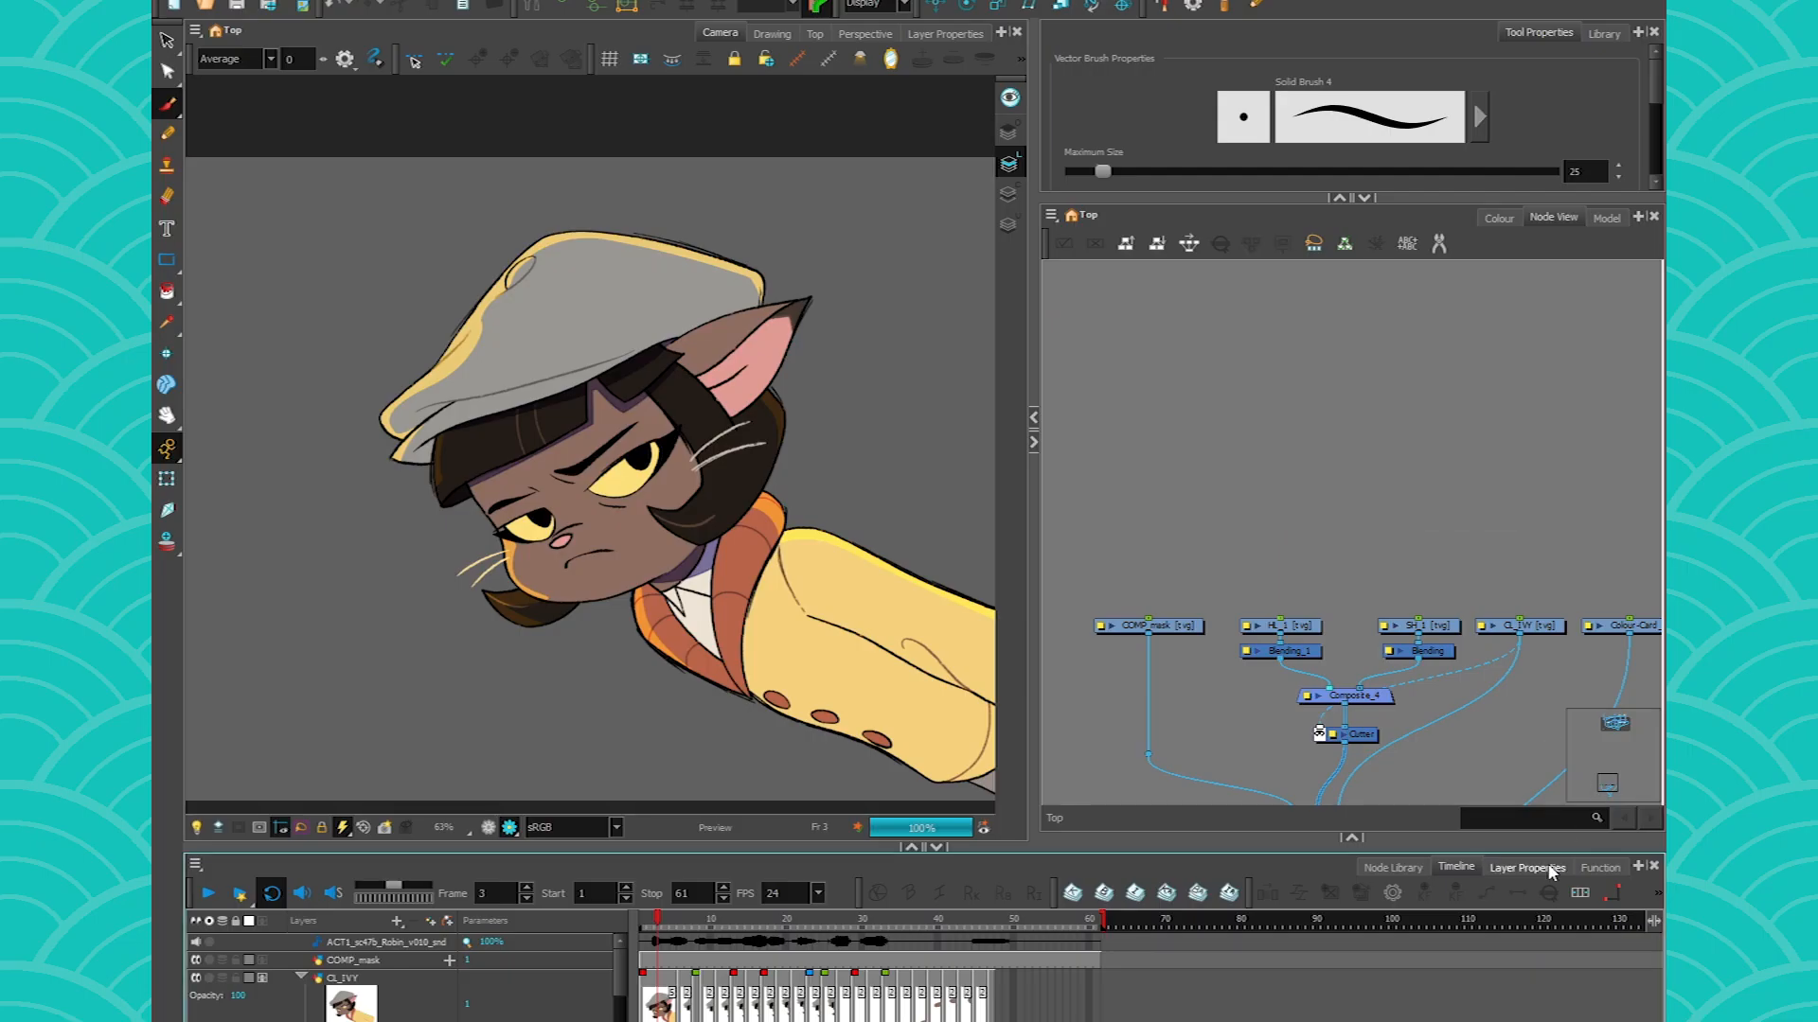
{"action": "left_click", "coordinate": [1391, 867]}
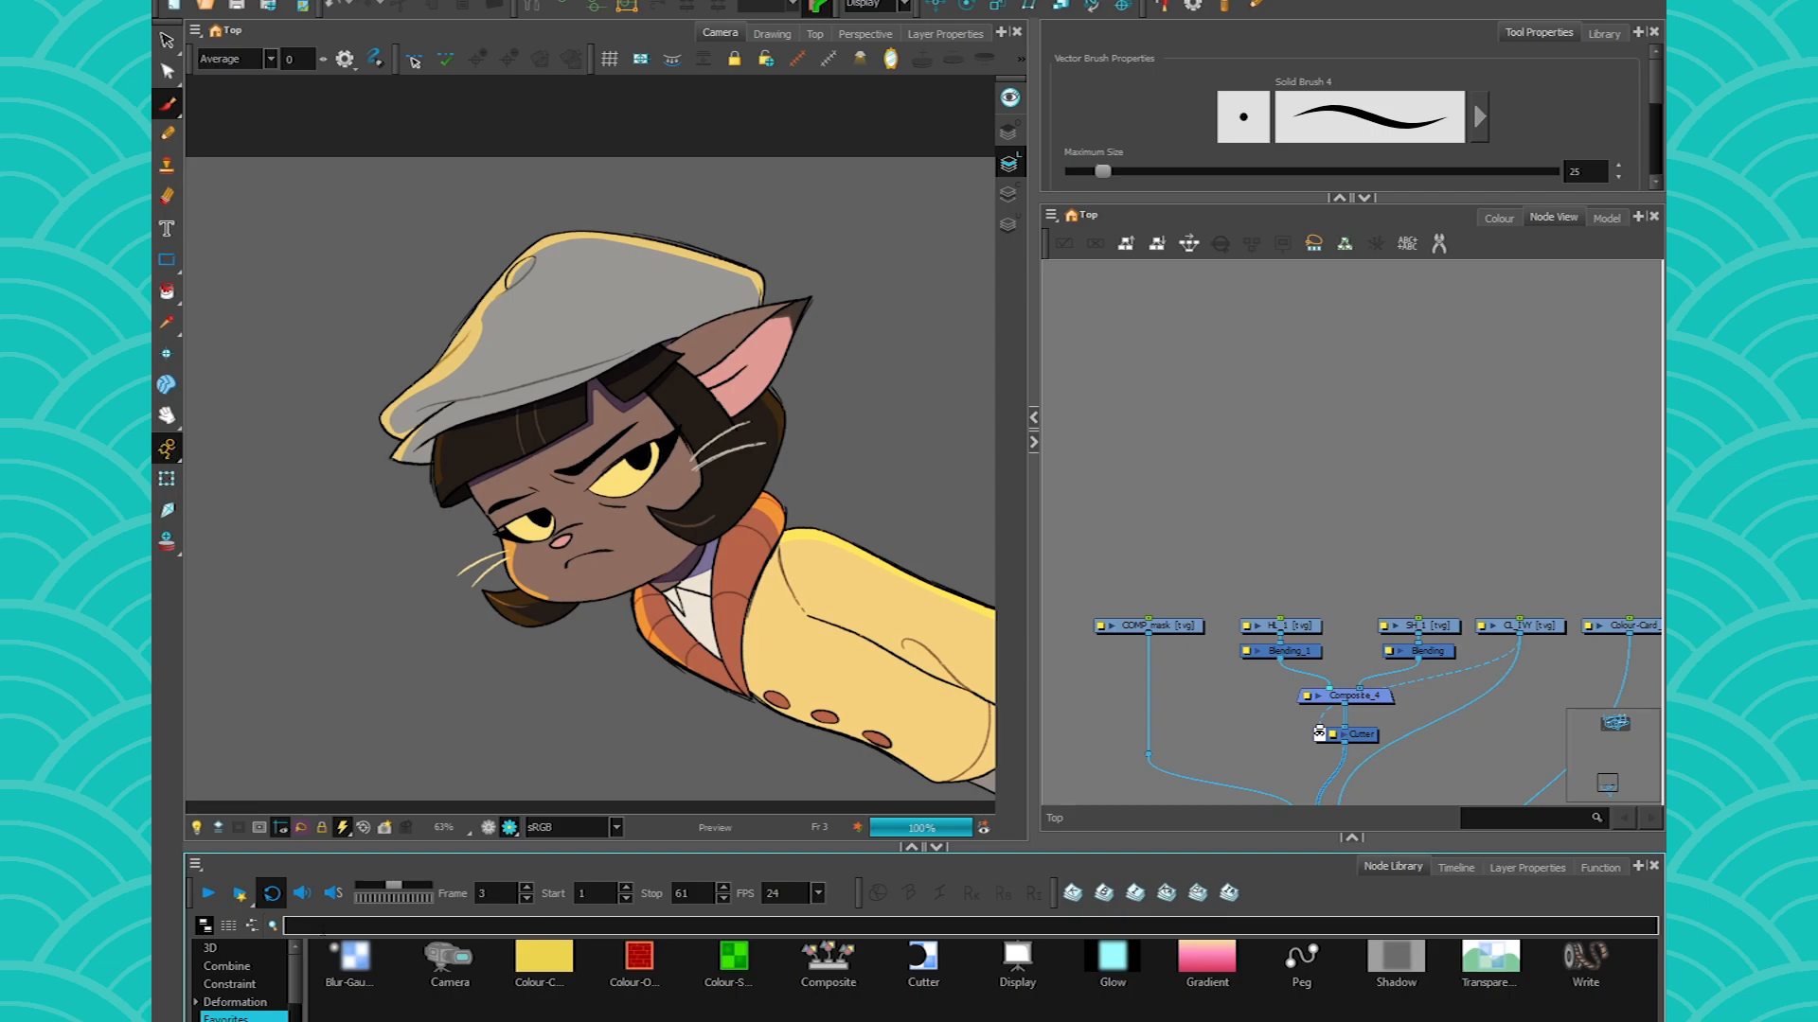
{"action": "type", "text": "mesh"}
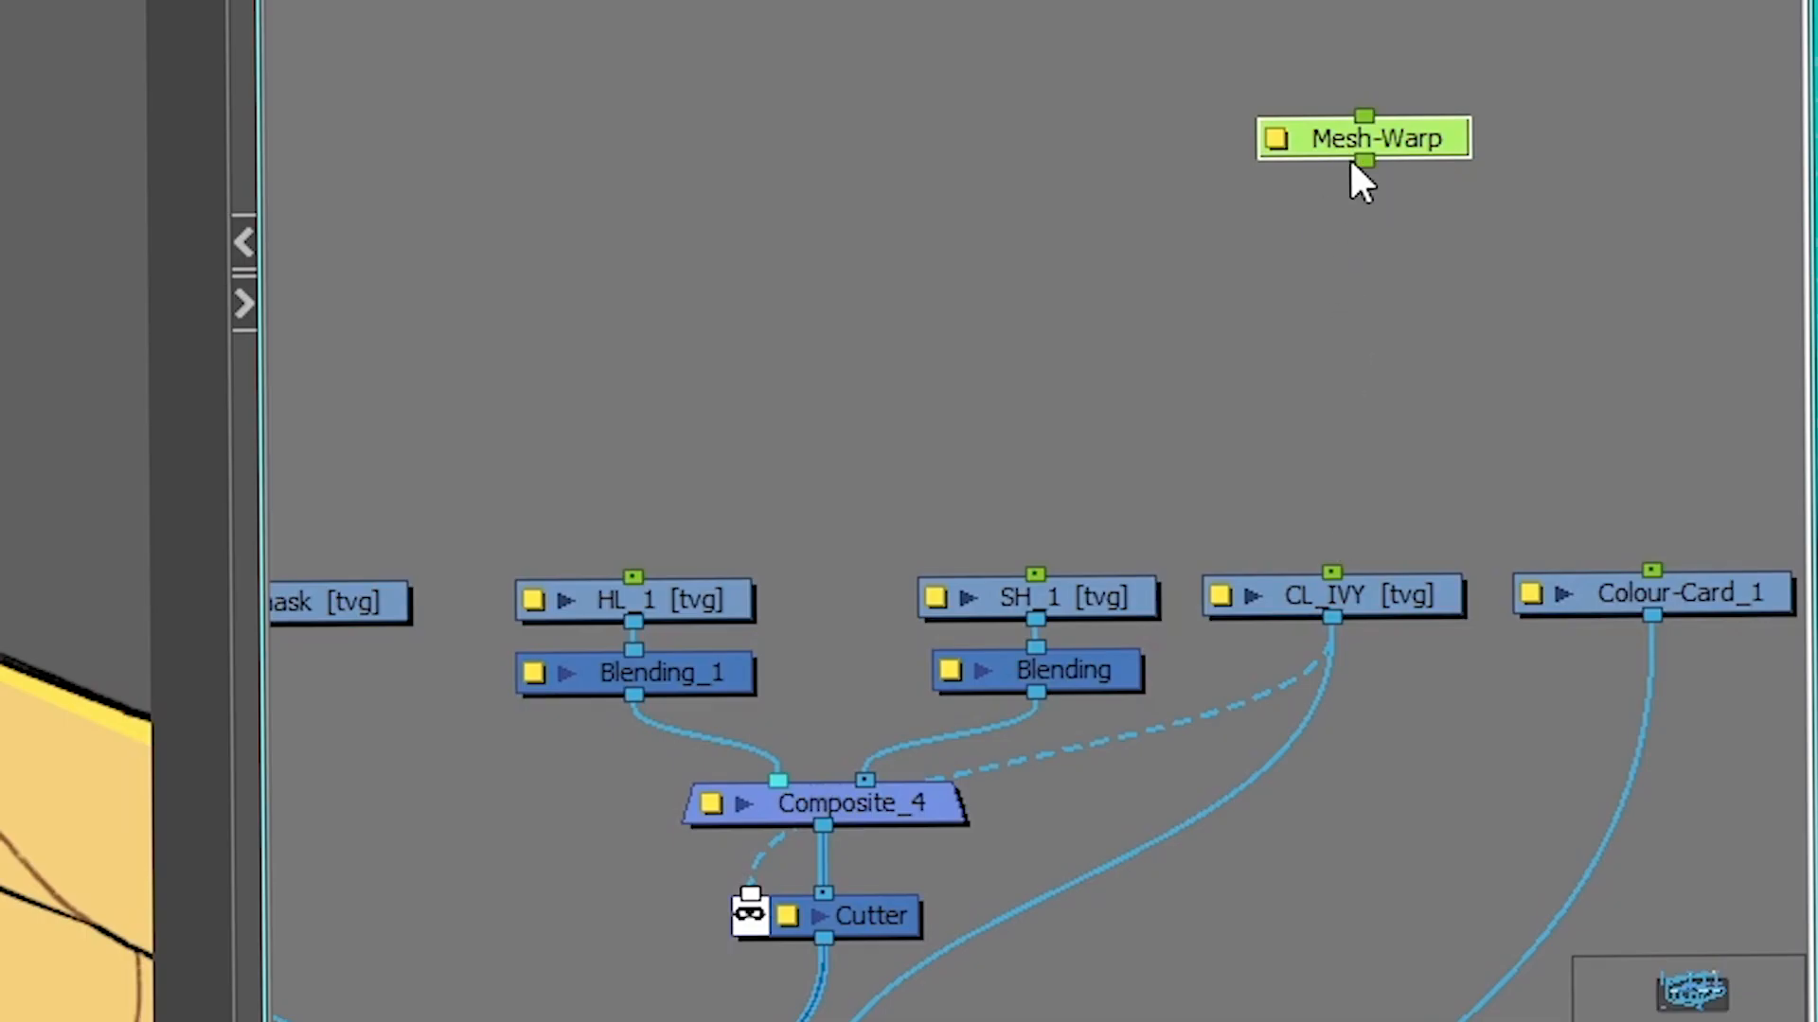
{"action": "mouse_move", "coordinate": [500, 611]}
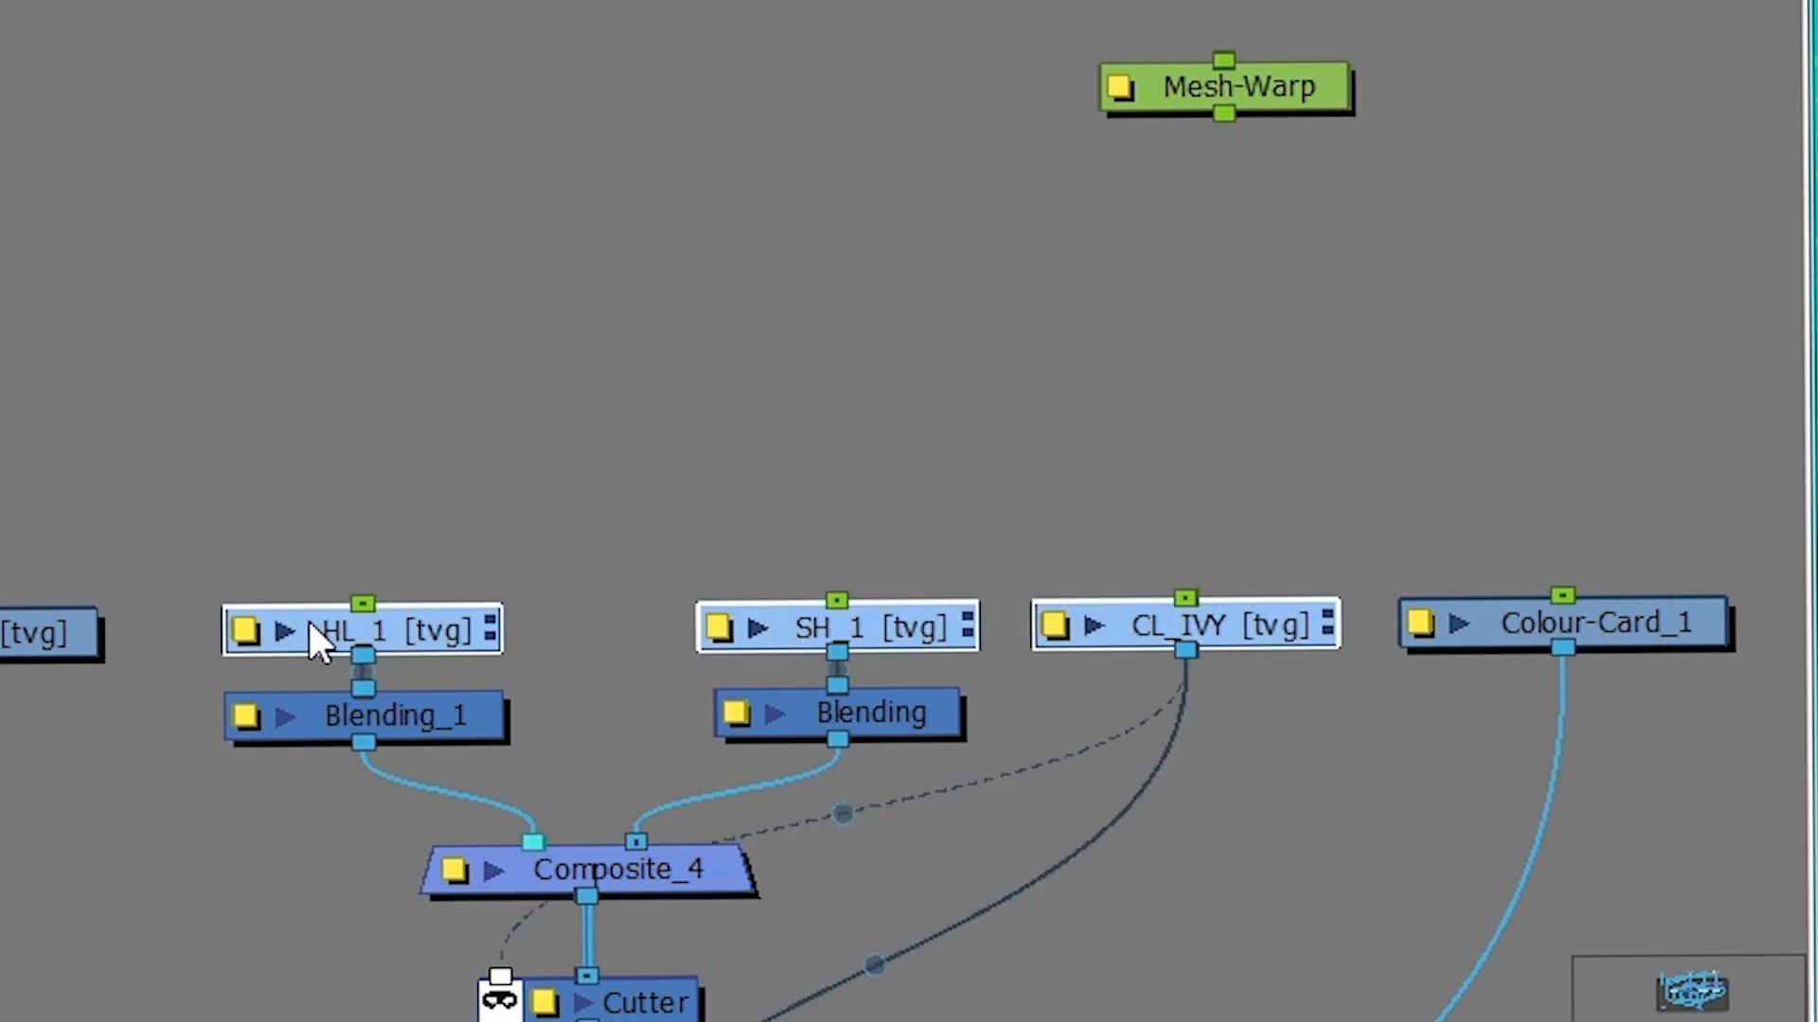
{"action": "mouse_move", "coordinate": [324, 644]}
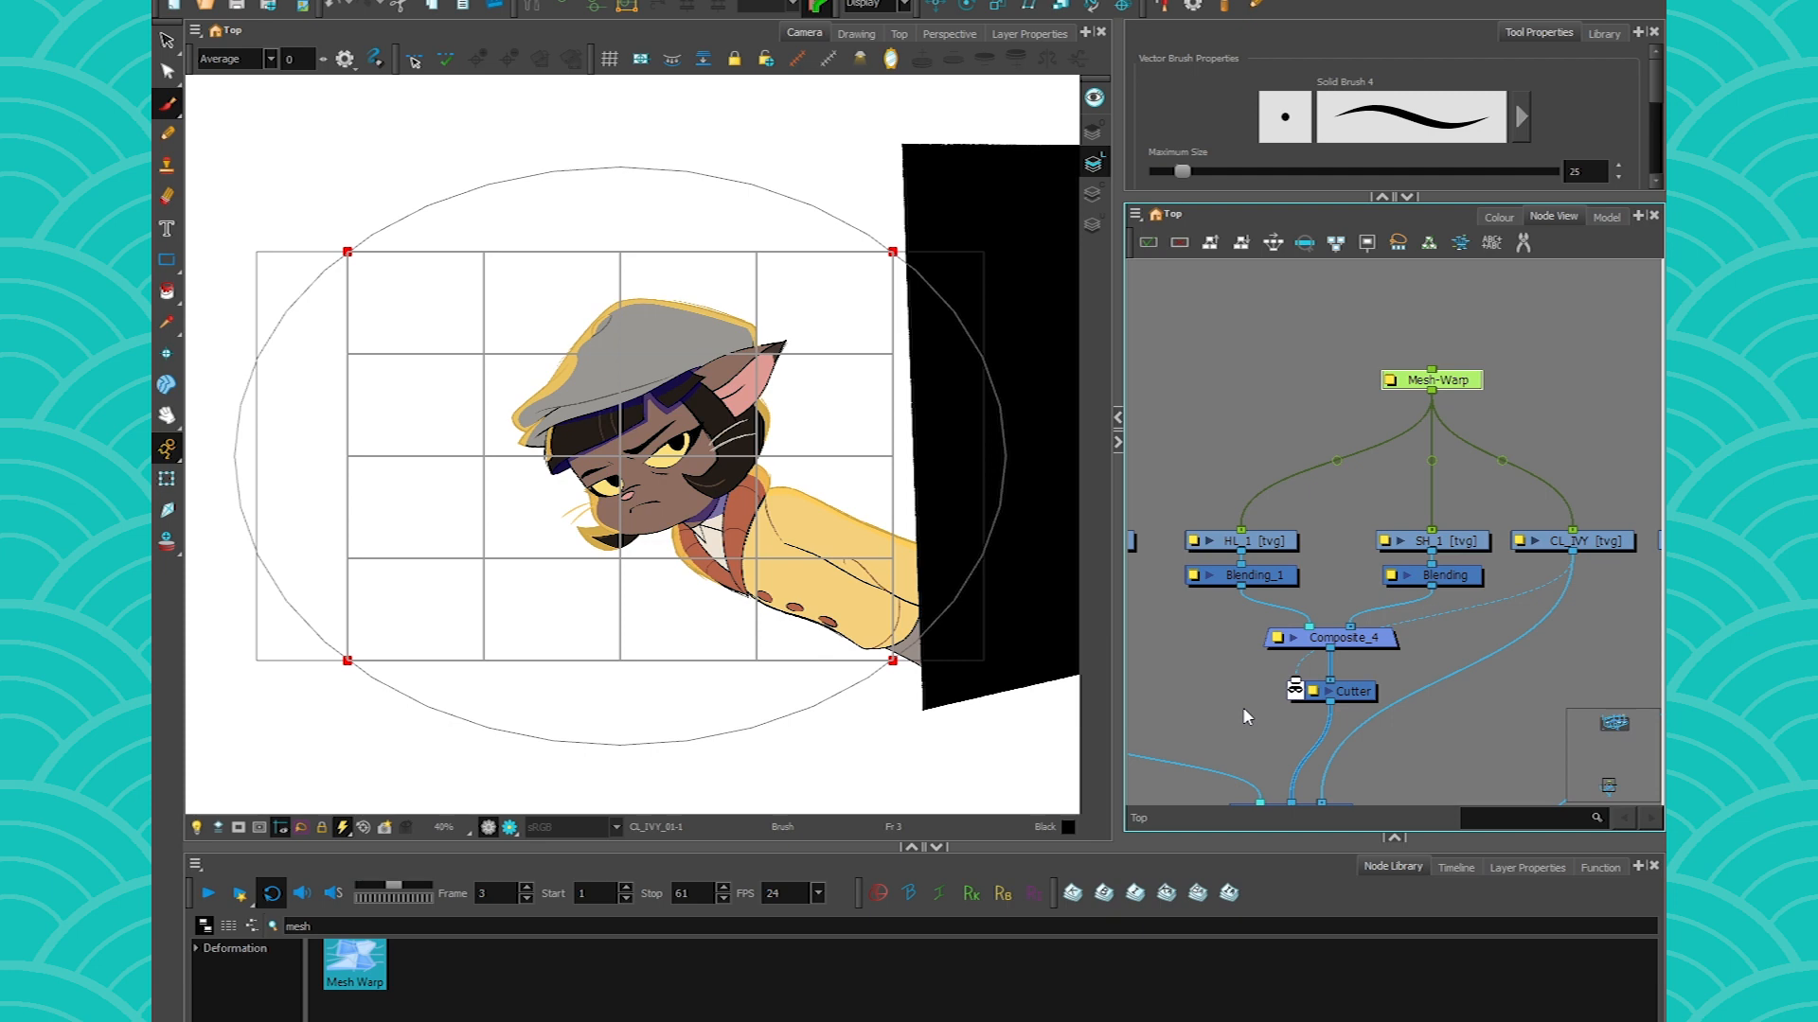
{"action": "mouse_move", "coordinate": [1388, 384]}
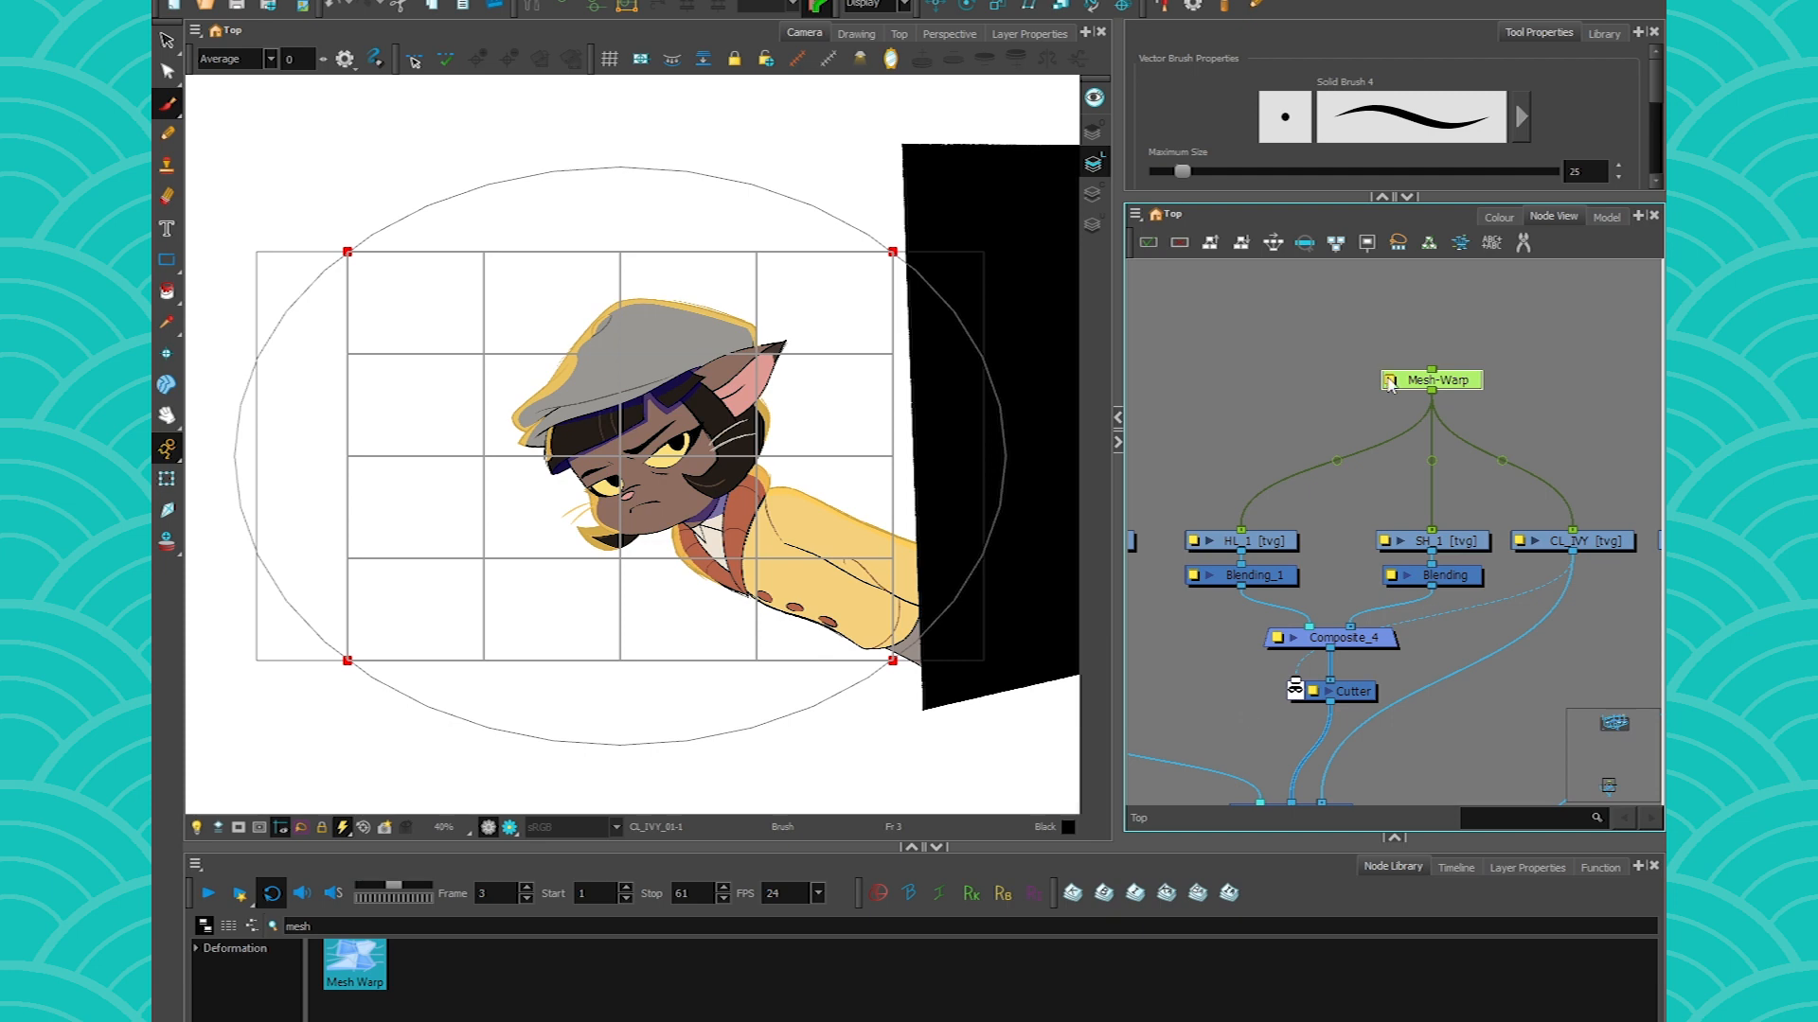
Step: Set the Mesh-Warp grid to 5 rows by 5 columns and show the deformation quality levels
{"action": "double_click", "coordinate": [1439, 378]}
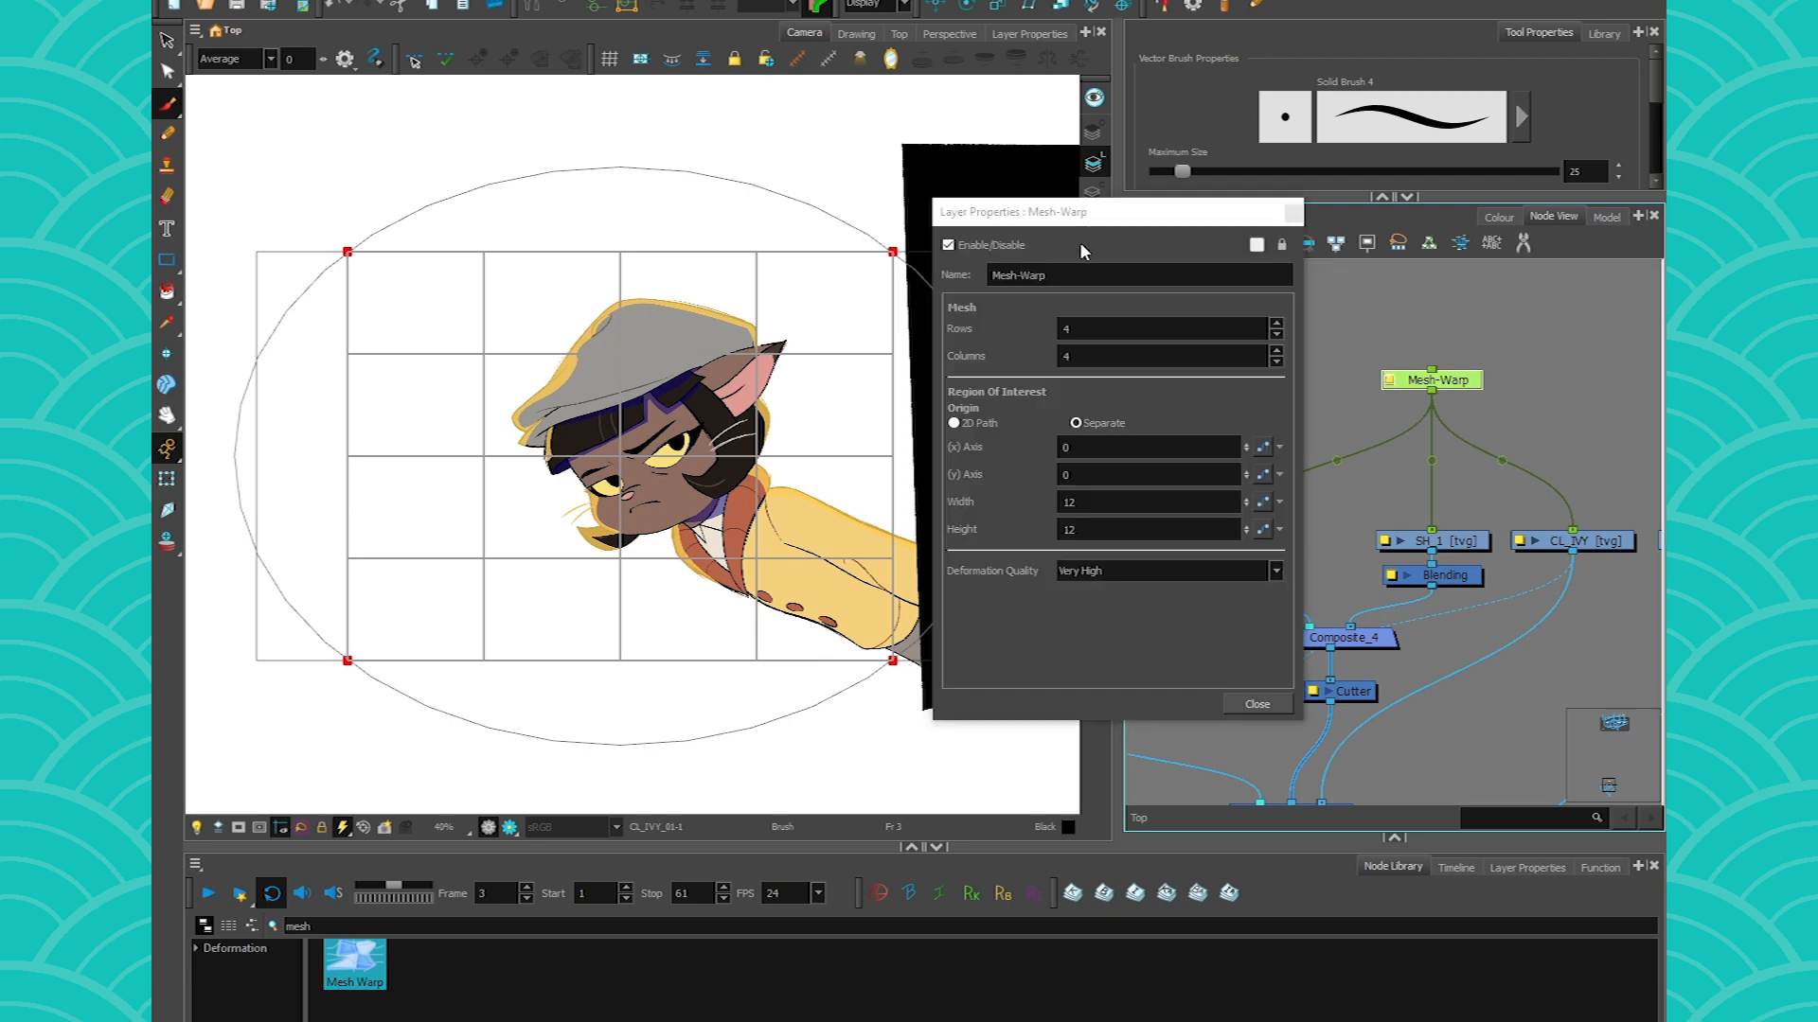
{"action": "triple_click", "coordinate": [1159, 328]}
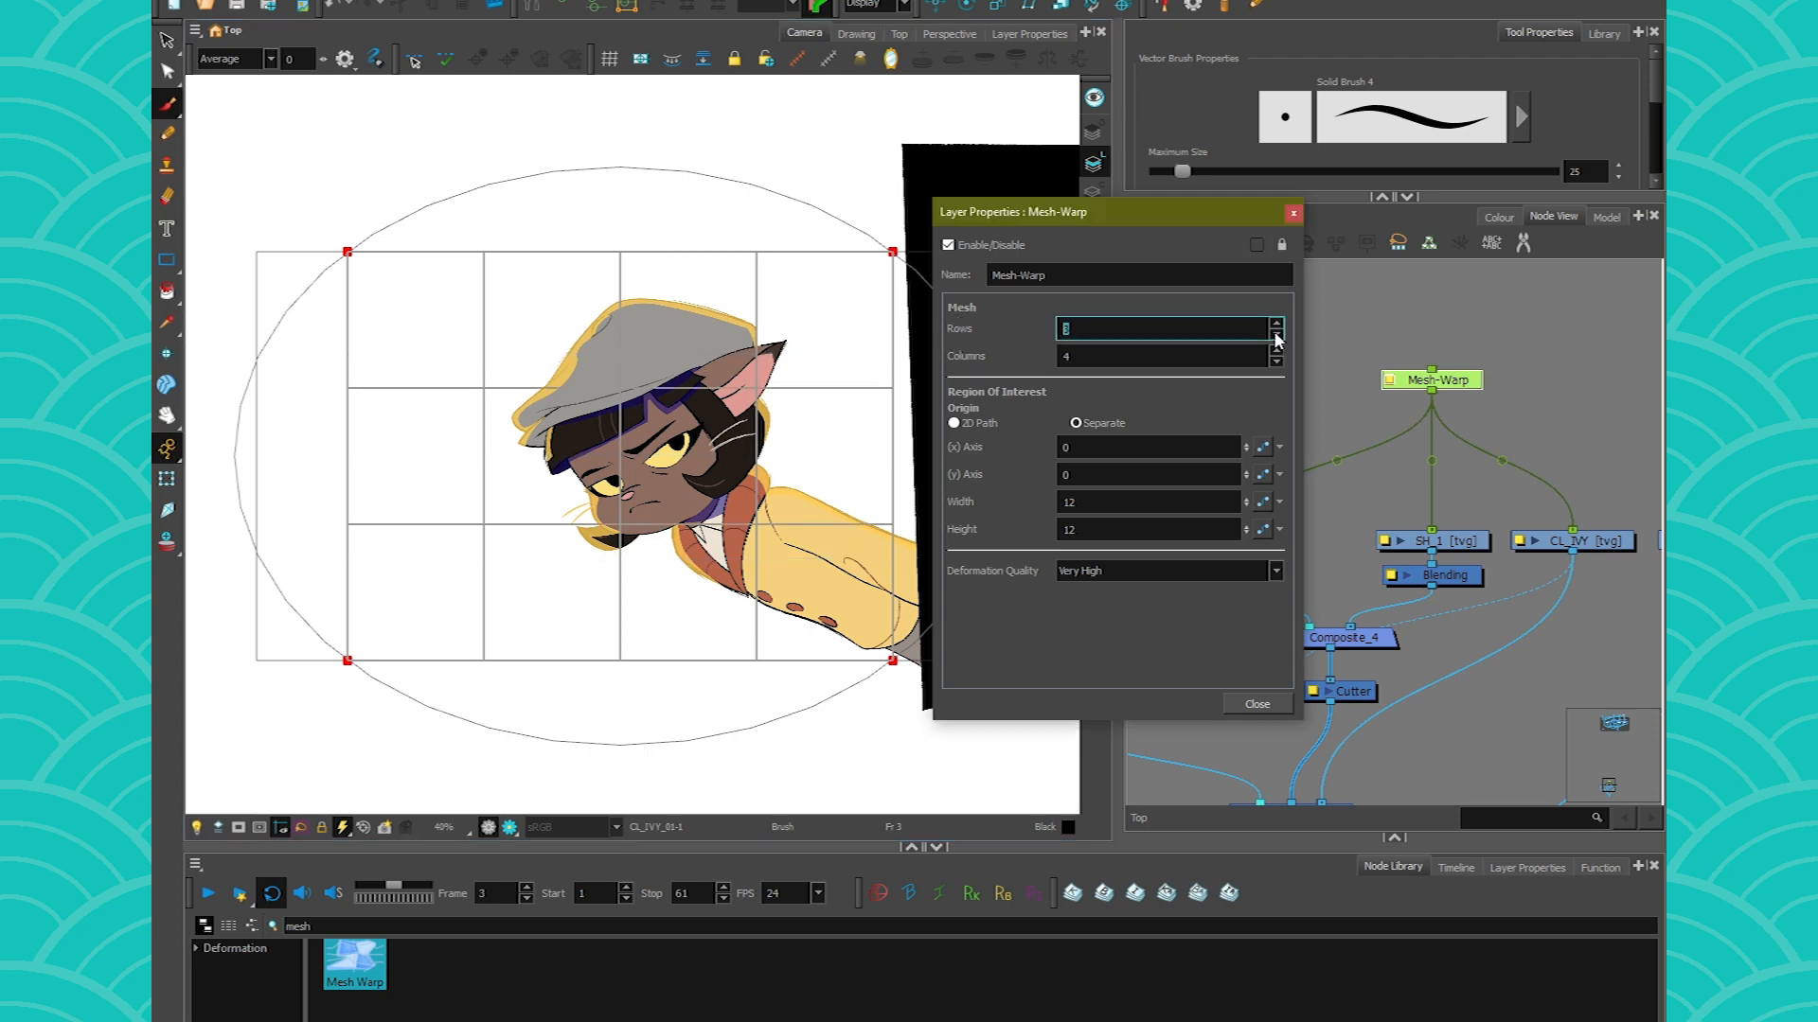
{"action": "left_click", "coordinate": [1276, 334]}
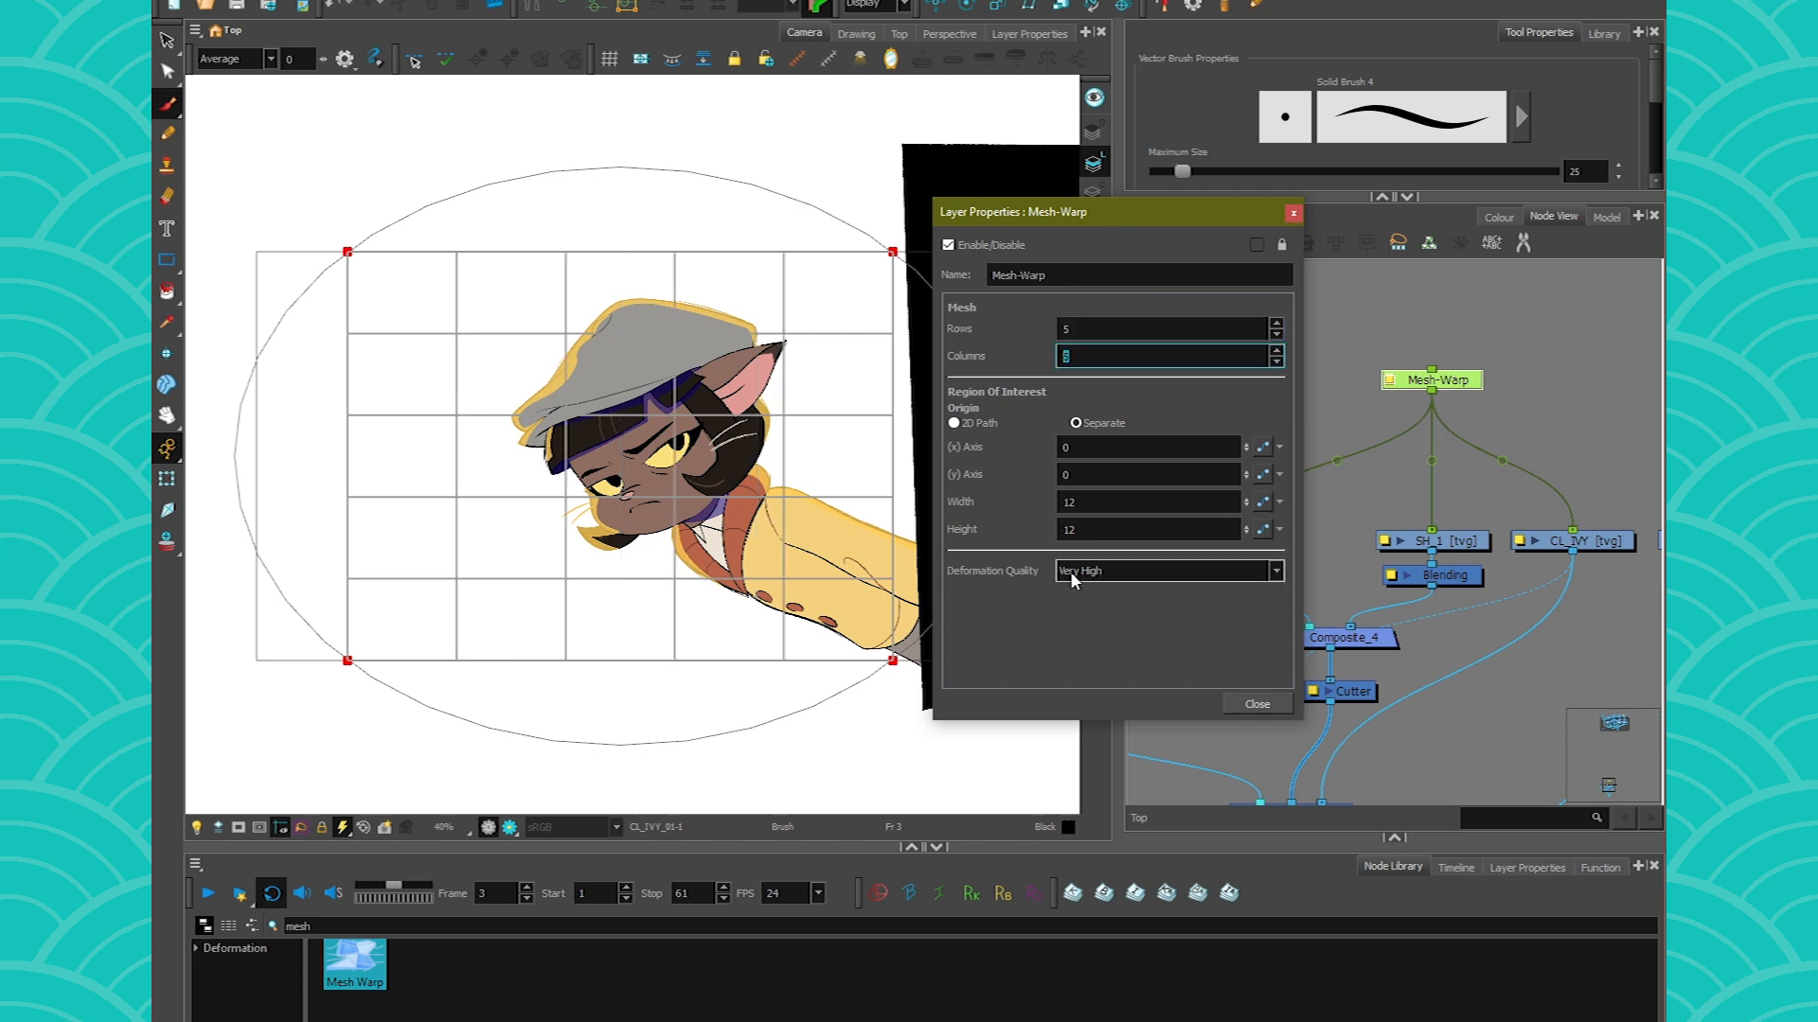
{"action": "left_click", "coordinate": [1168, 570]}
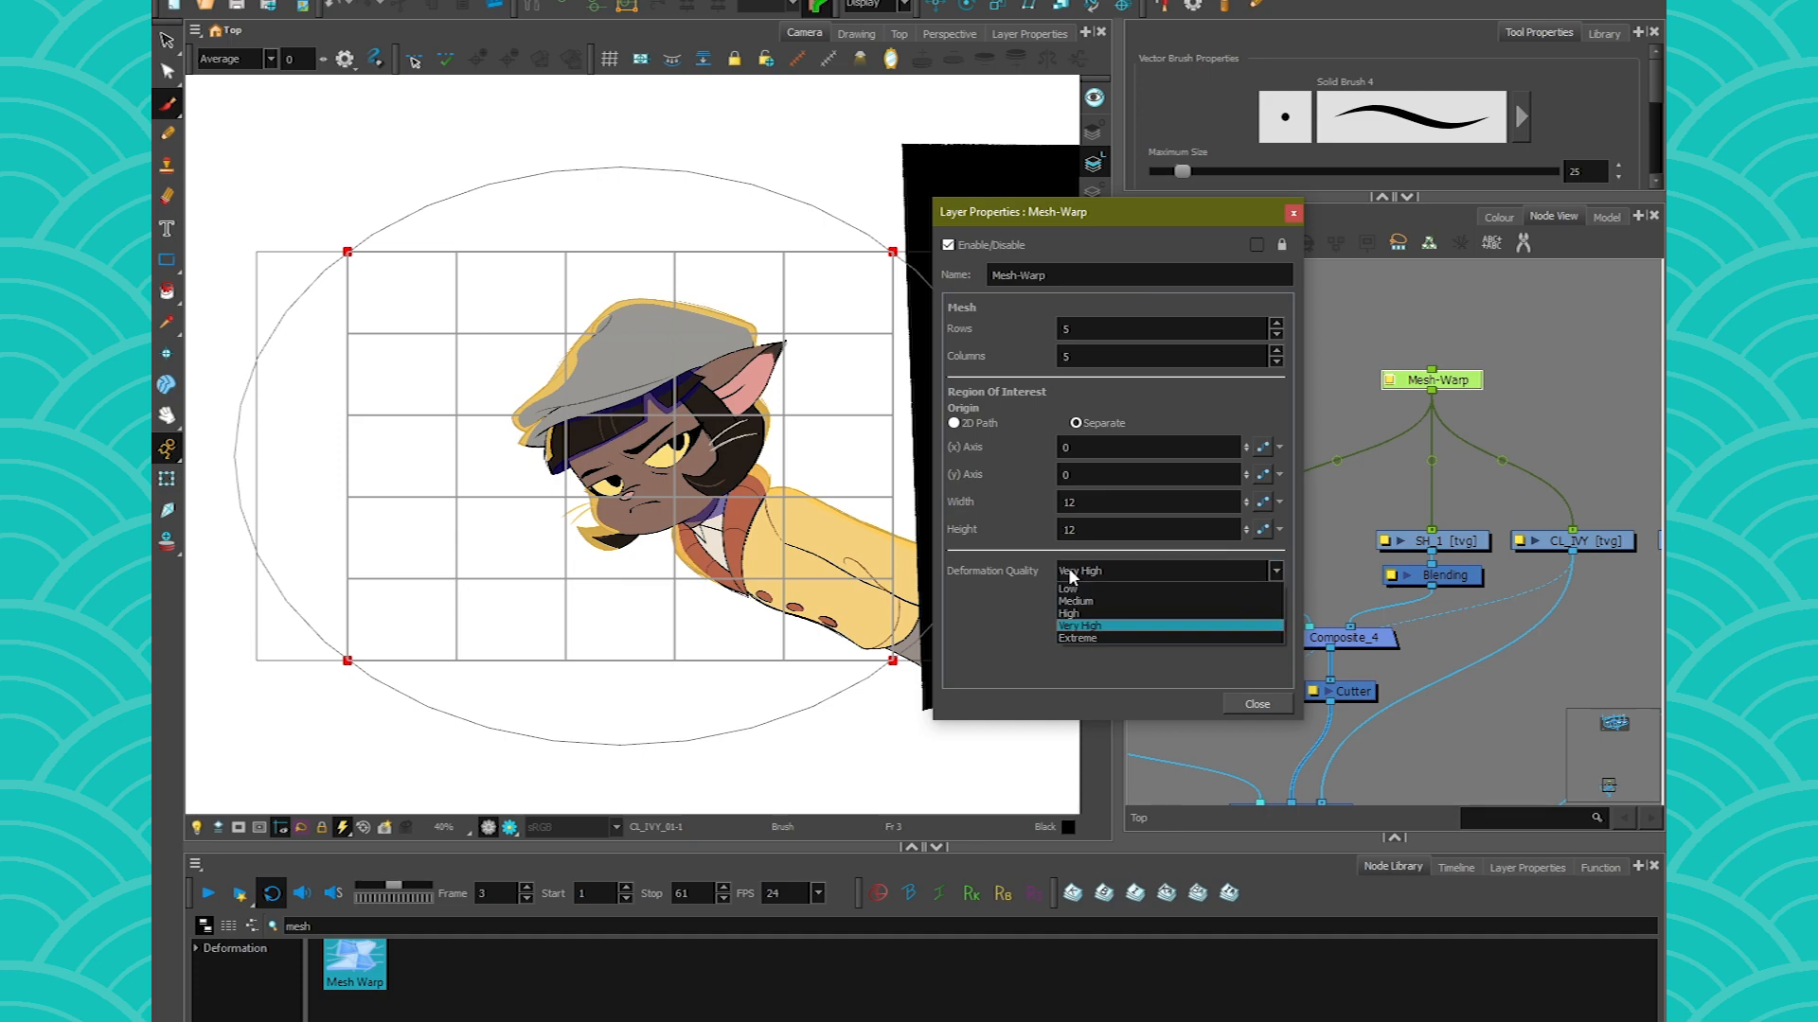
{"action": "mouse_move", "coordinate": [1066, 588]}
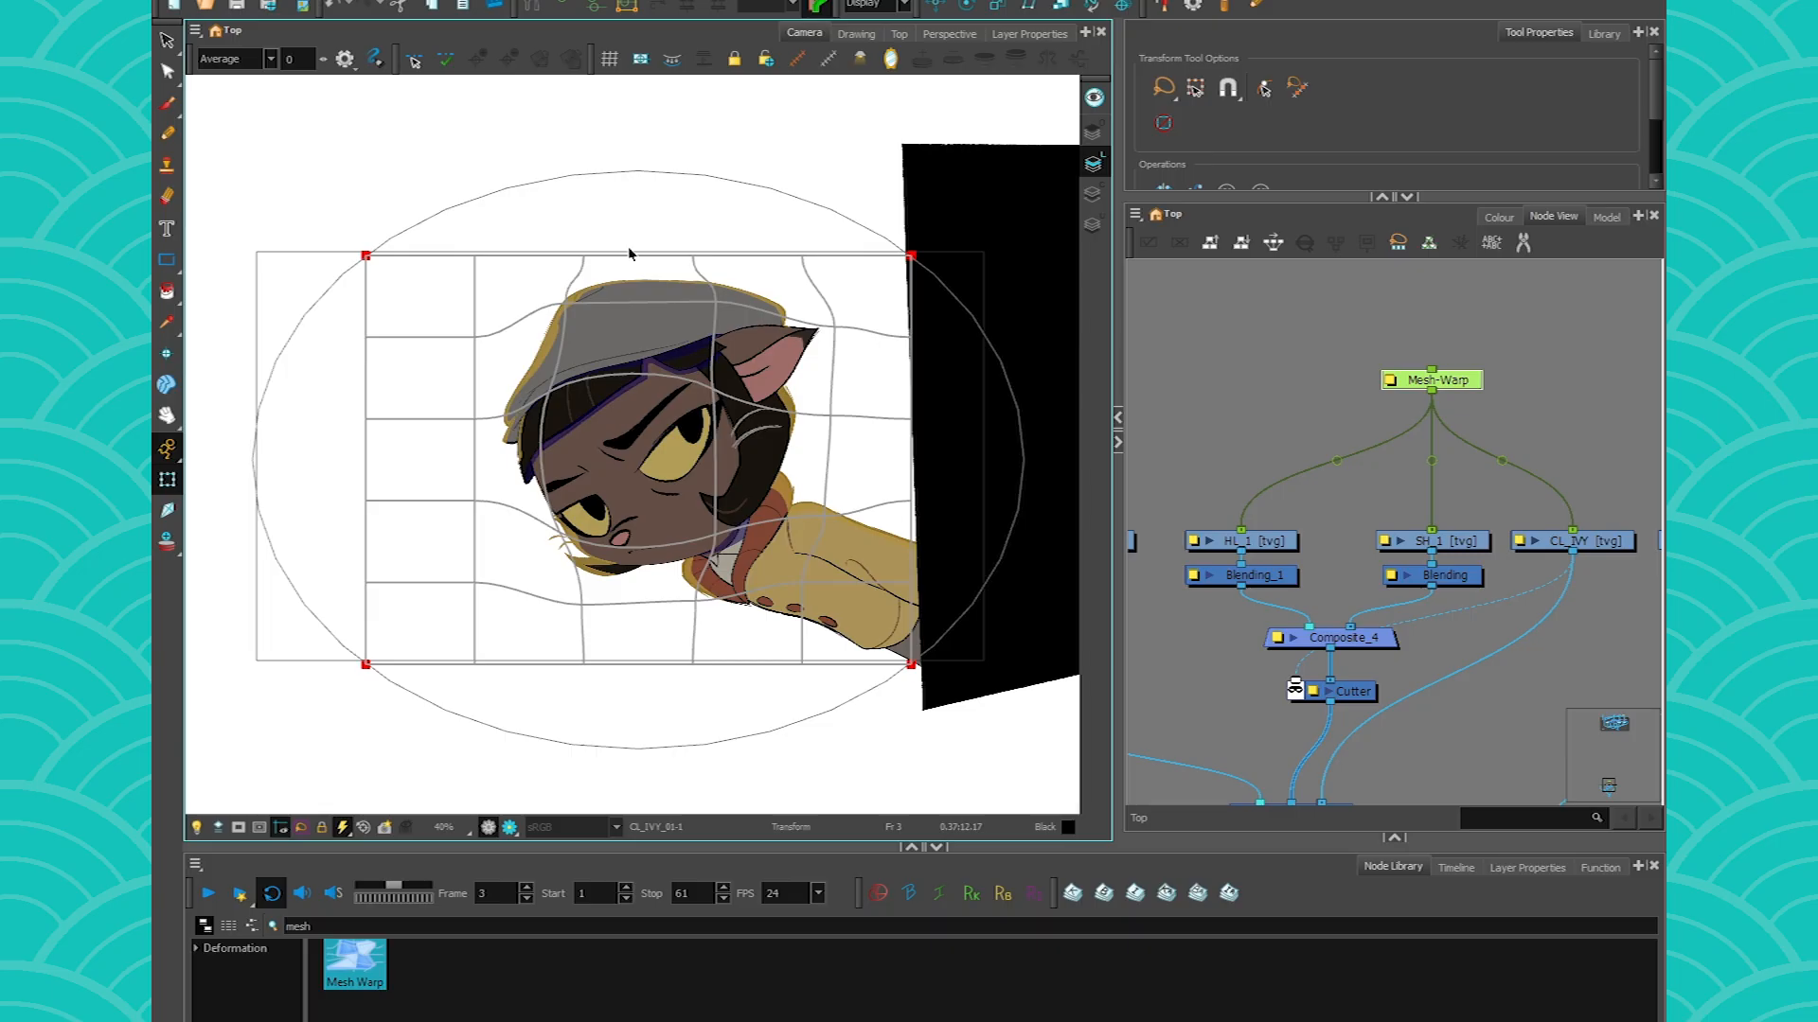
Step: Show the Timeline with the Mesh-Warp layer expanded and move the playhead to frame 7
{"action": "left_click", "coordinate": [1454, 868]}
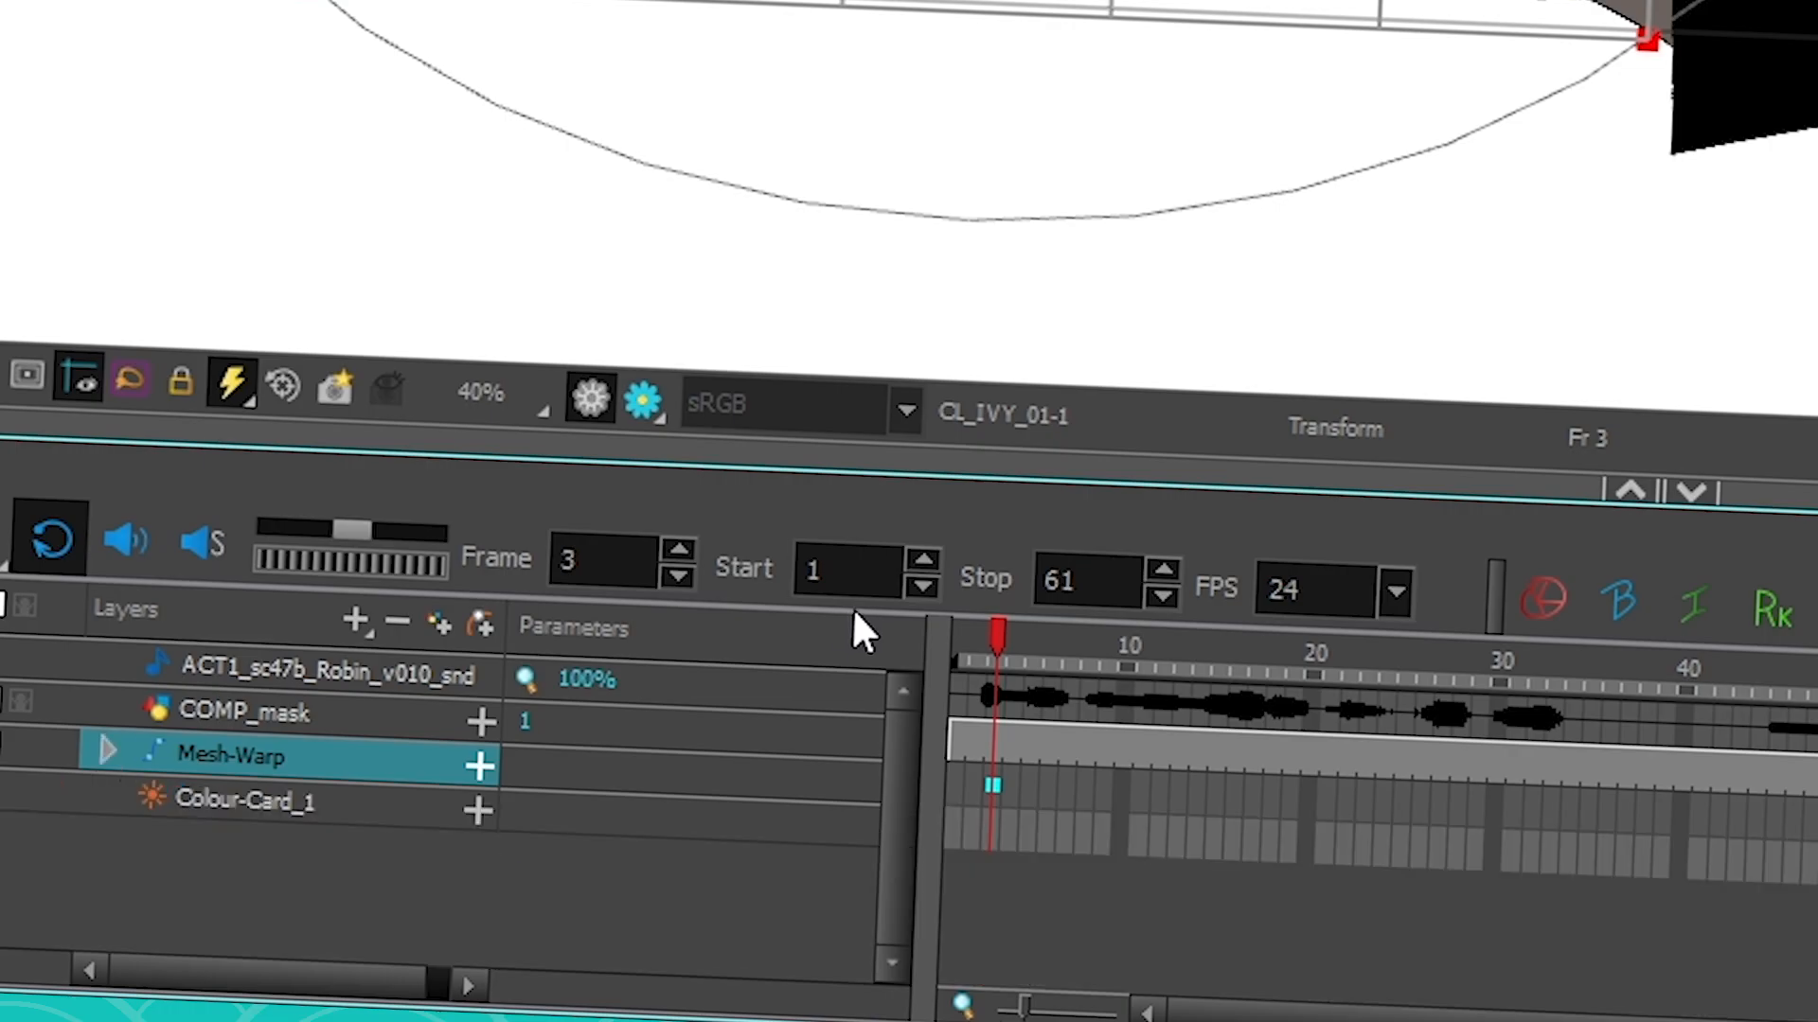
{"action": "left_click", "coordinate": [104, 750]}
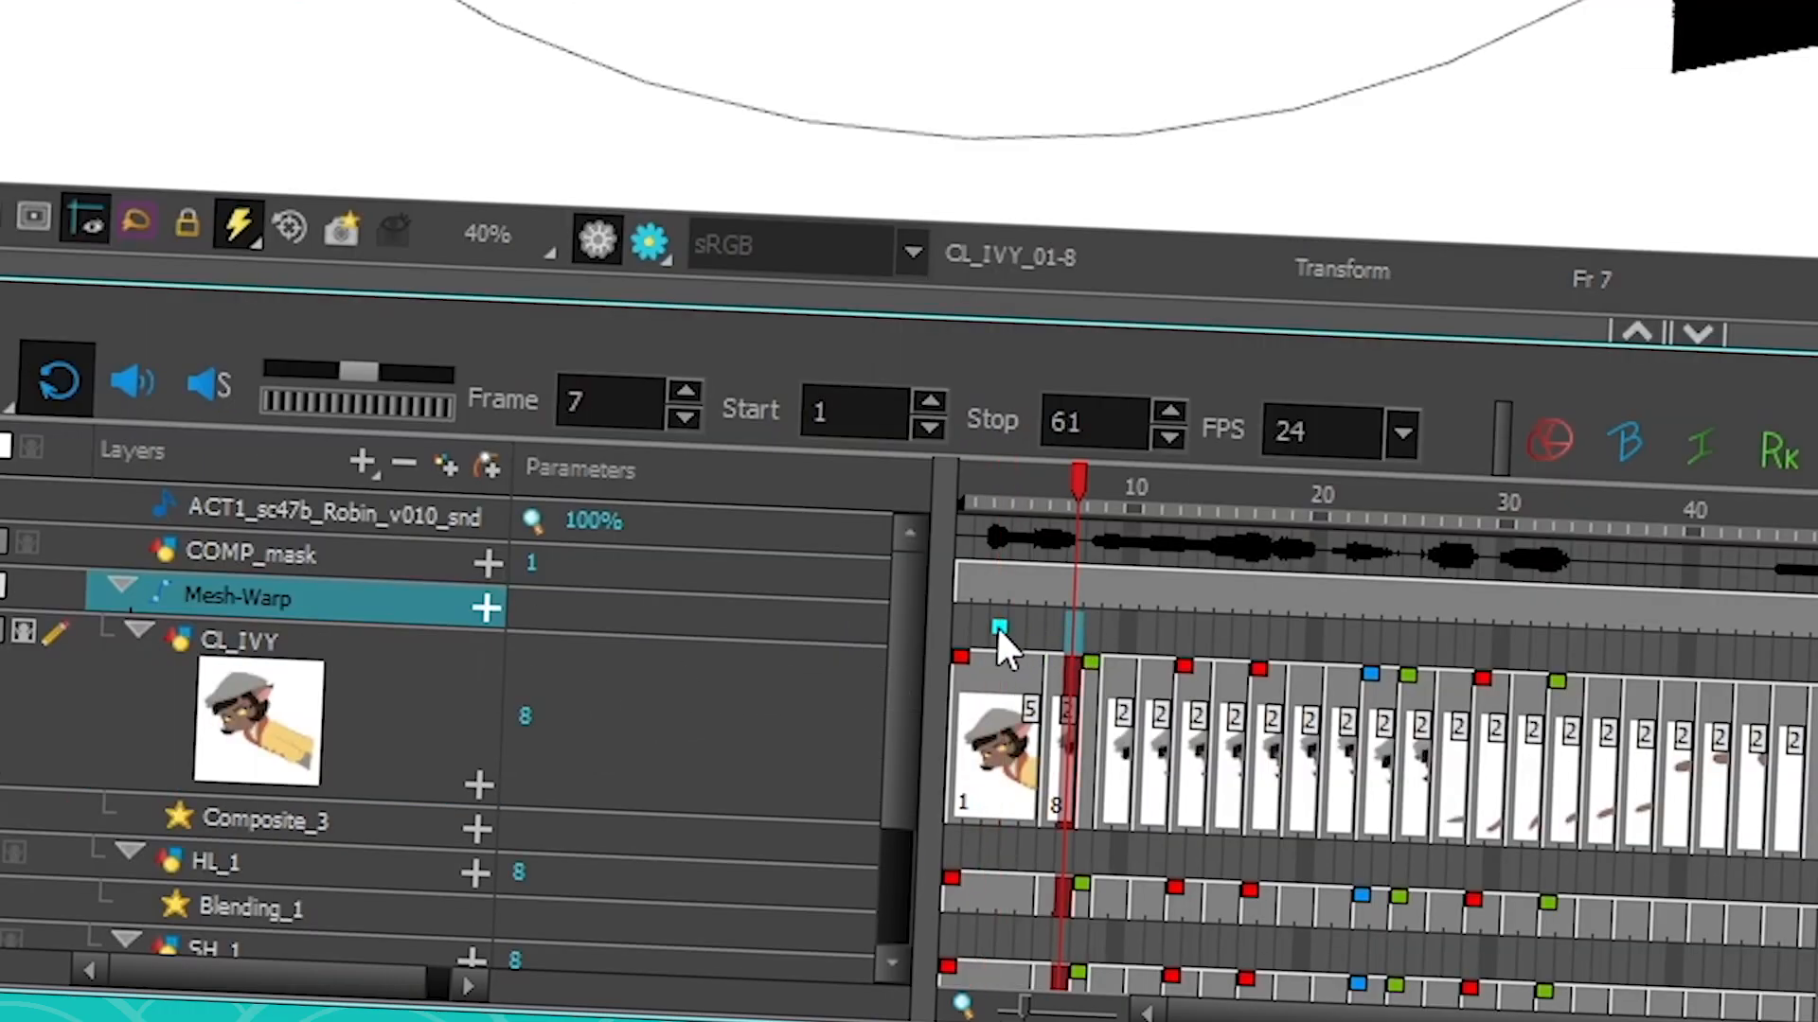
{"action": "left_click", "coordinate": [1000, 474]}
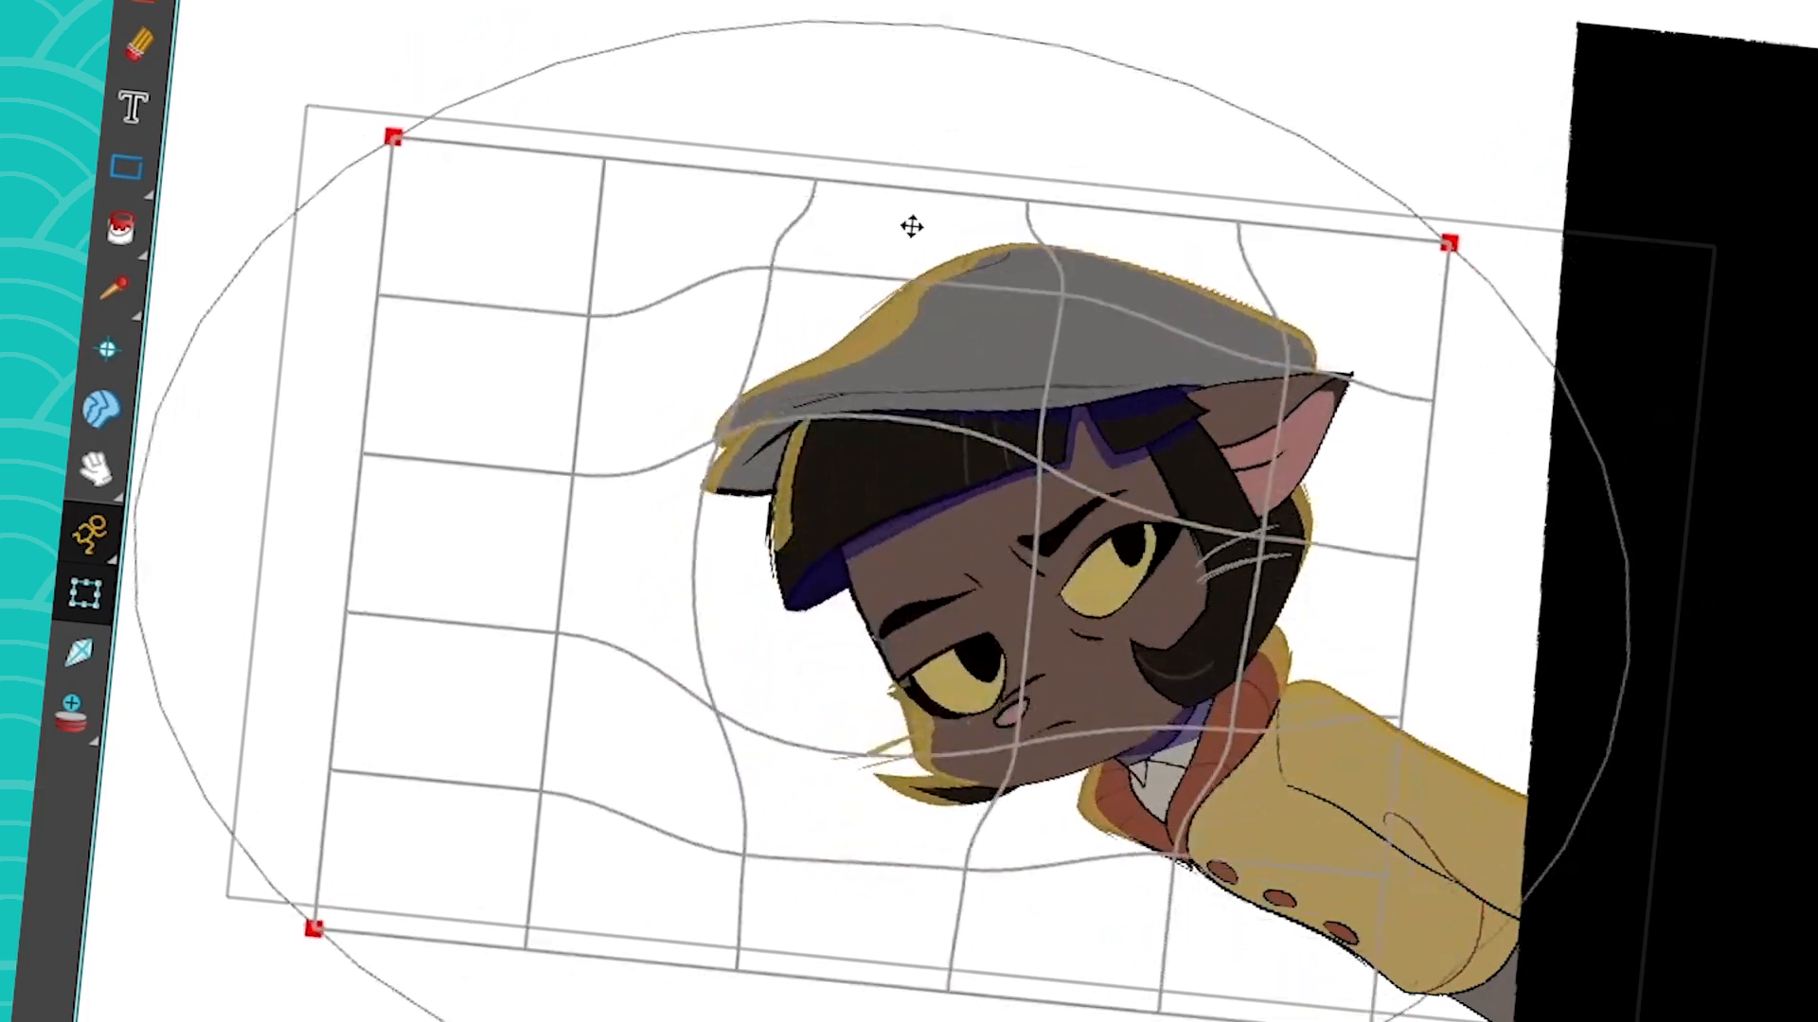
Step: Bend the mesh grid further around the cat's head at frame 7 to keyframe a second pose
{"action": "left_click_drag", "start_coordinate": [390, 137], "coordinate": [595, 130]}
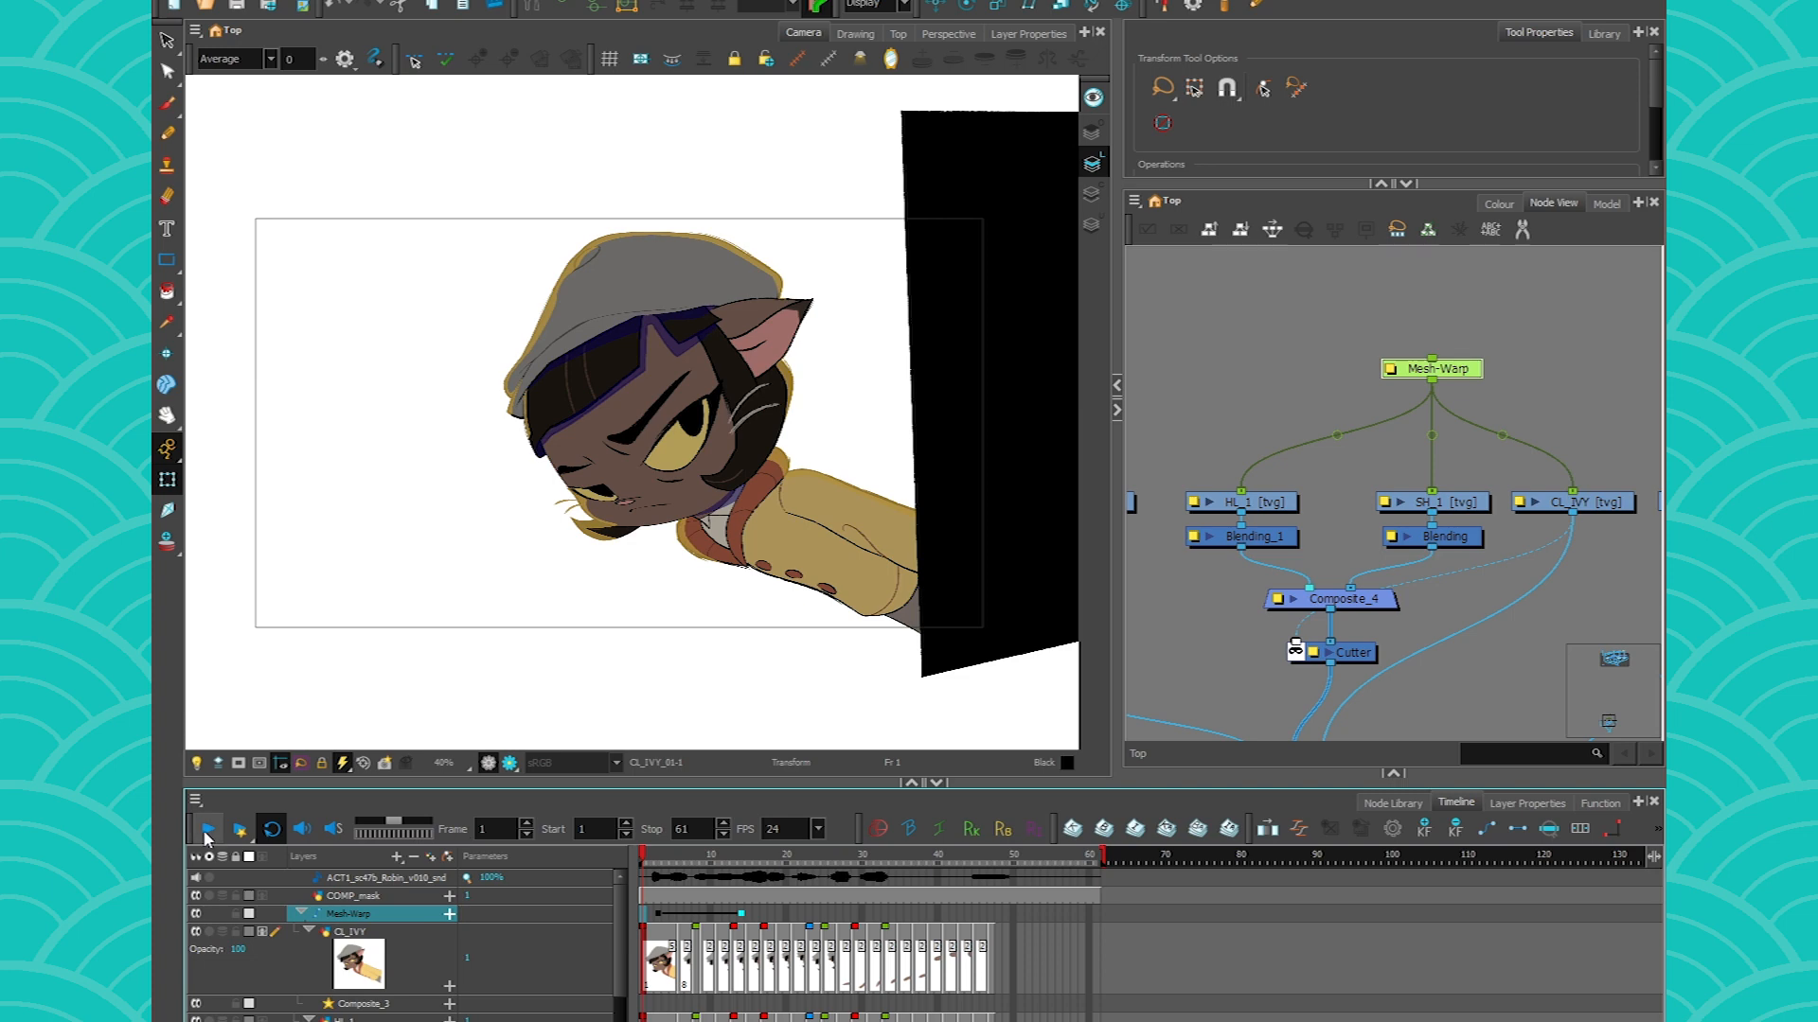
Step: Play the scene forward to preview the animated warp of the cat
{"action": "left_click", "coordinate": [208, 829]}
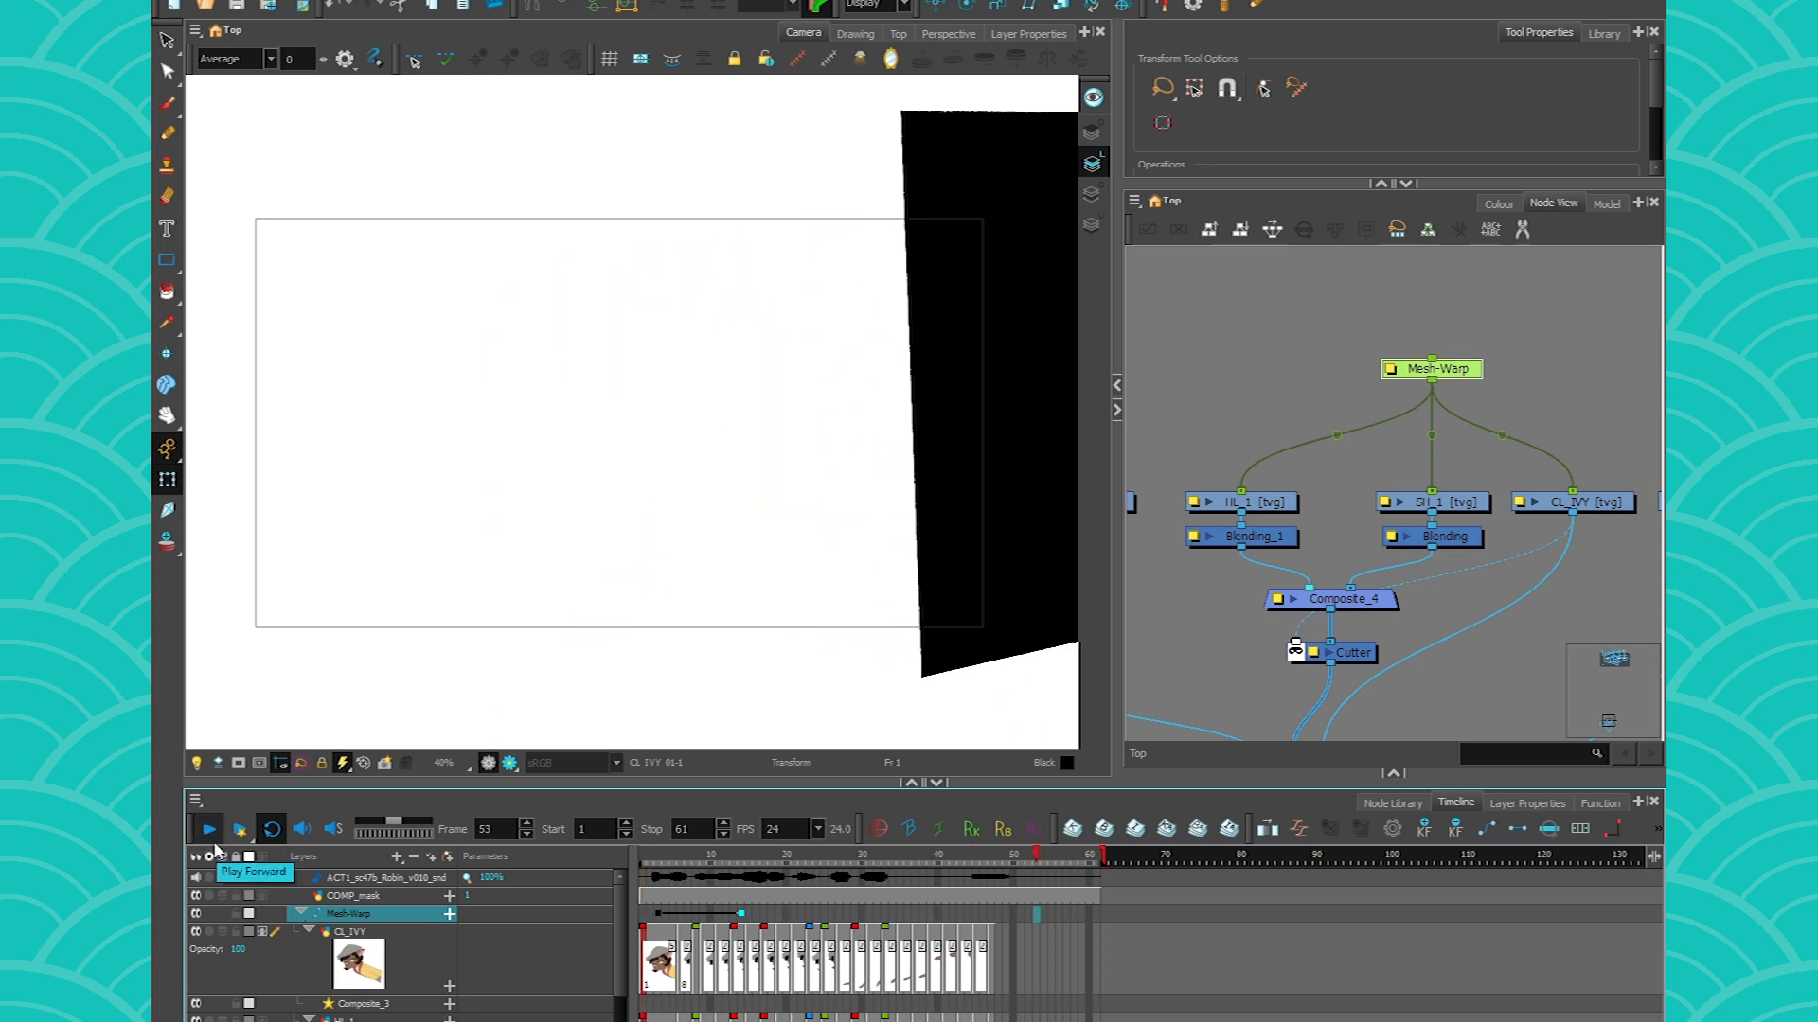